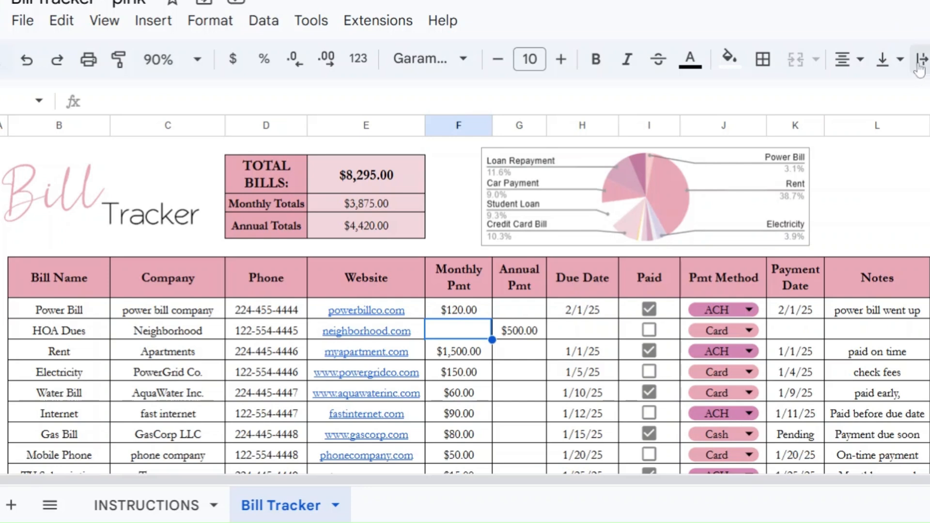
{"action": "mouse_move", "coordinate": [918, 70]}
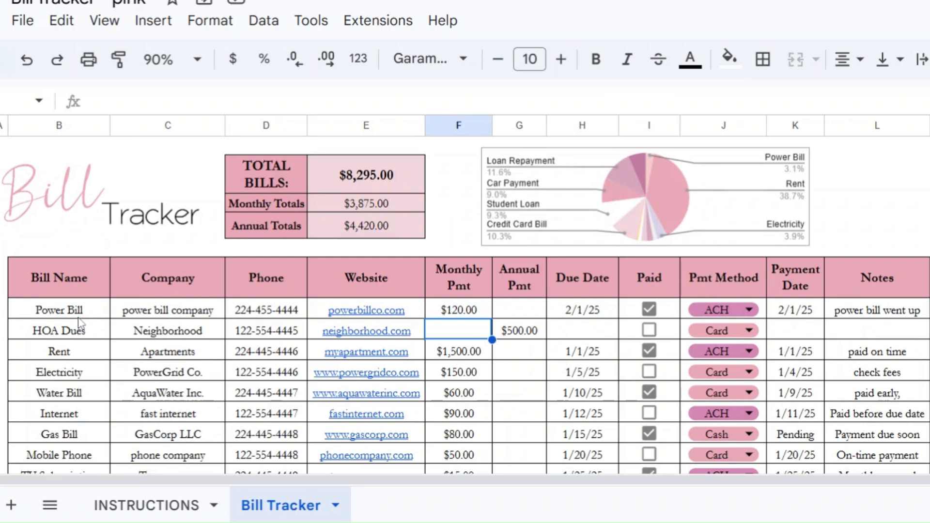
Select the Power Bill row's entries so they can be cleared.
{"action": "left_click", "coordinate": [58, 310]}
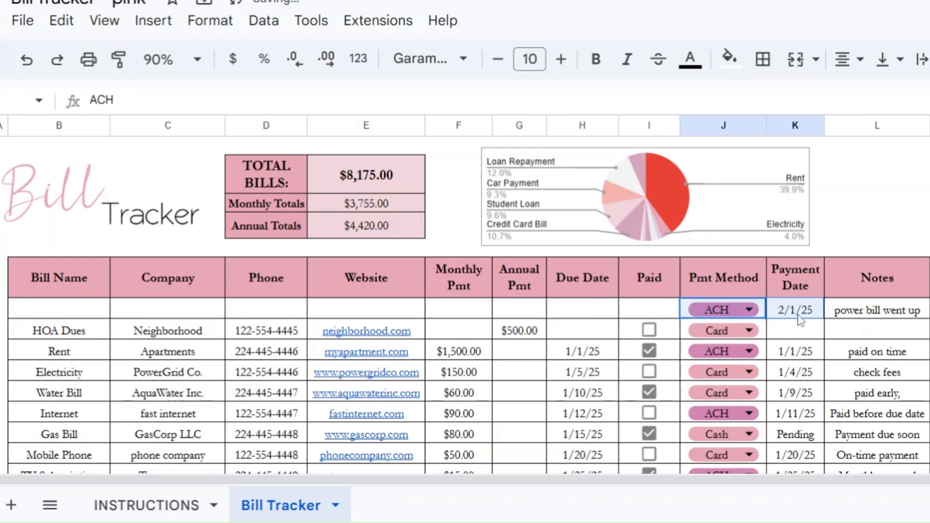
Re-enter Power Bill with power Company Name, phone, website and a $120 monthly payment.
{"action": "left_click", "coordinate": [59, 309]}
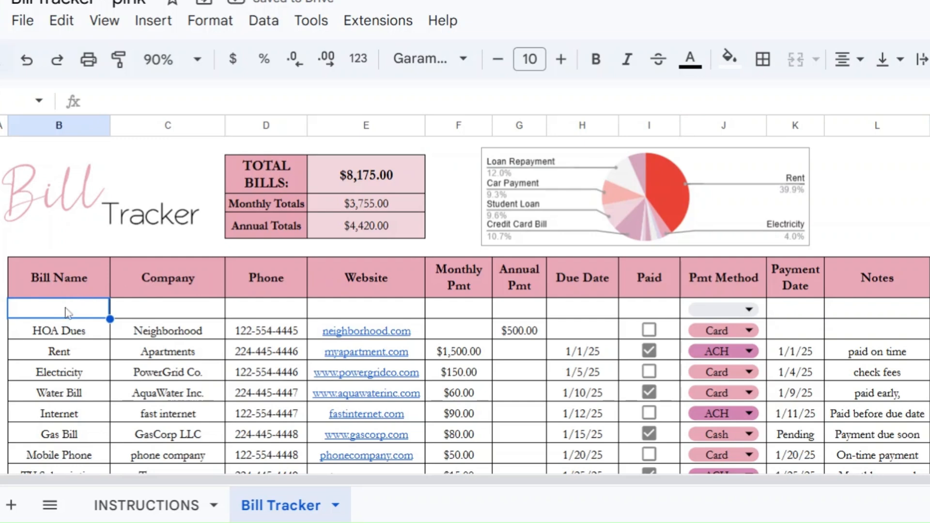
{"action": "type", "text": "Power B"}
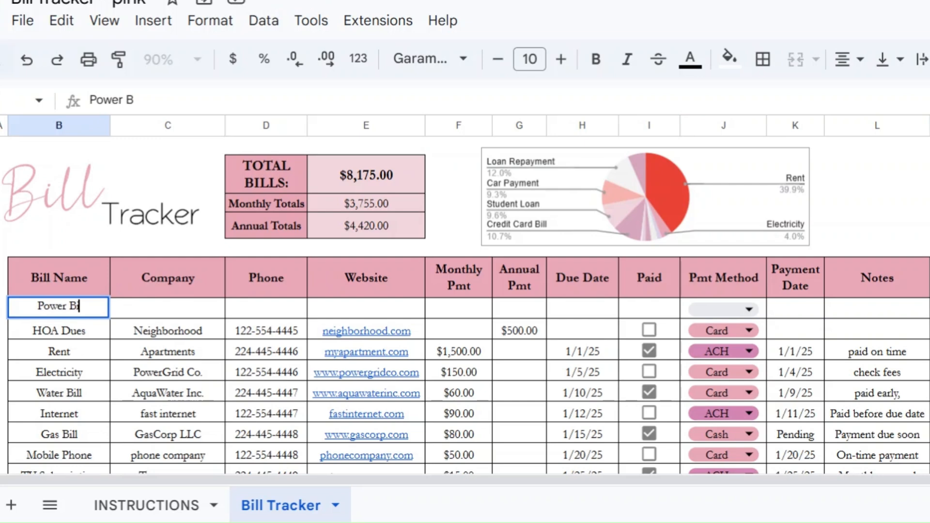
{"action": "type", "text": "poe"}
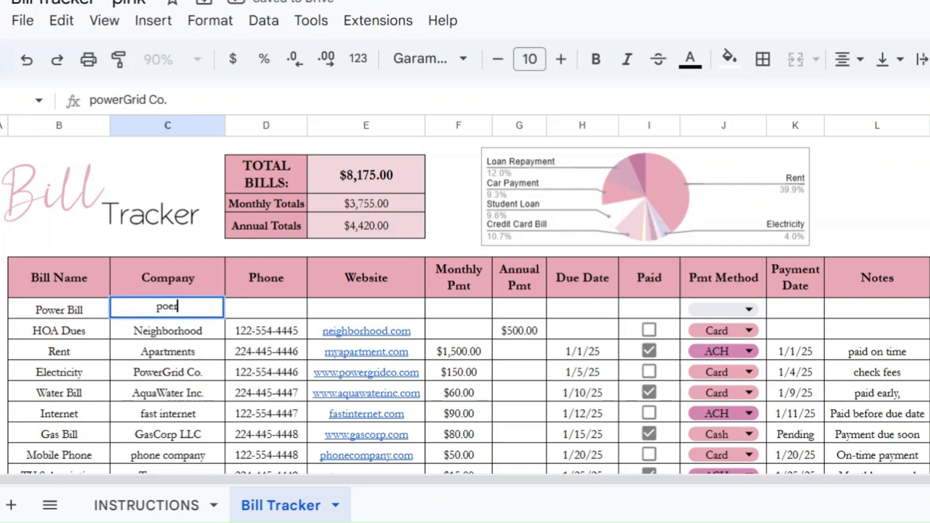
{"action": "key", "text": "Backspace"}
{"action": "type", "text": "wer "}
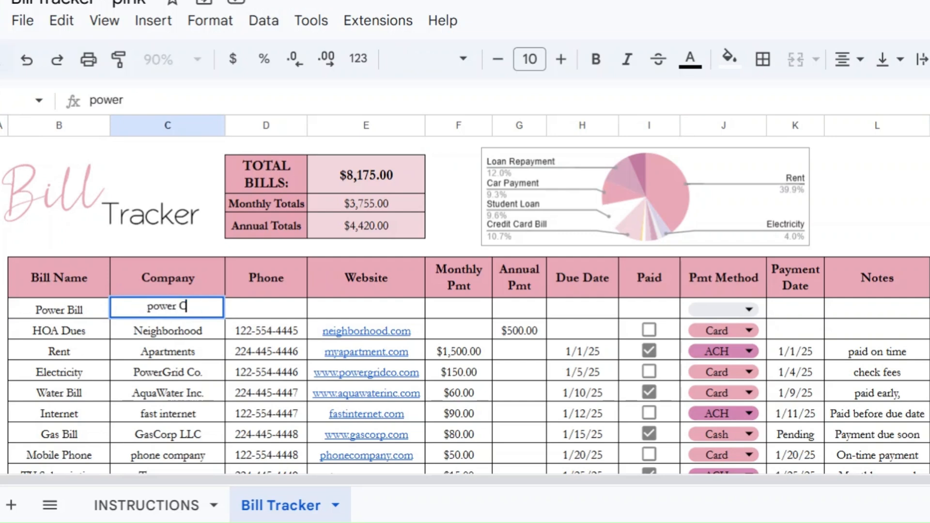
{"action": "type", "text": "Company Name"}
{"action": "left_click", "coordinate": [266, 309]}
{"action": "type", "text": "111-555-4444"}
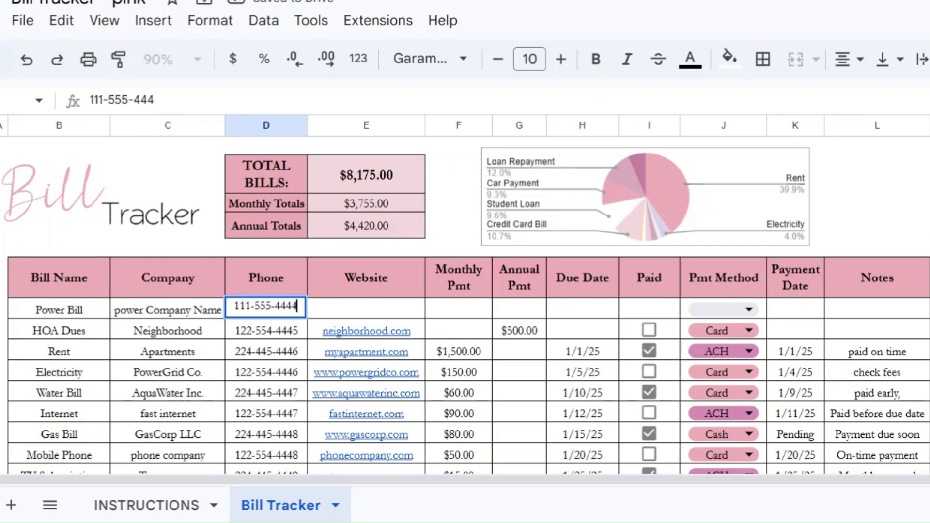
{"action": "type", "text": "power"}
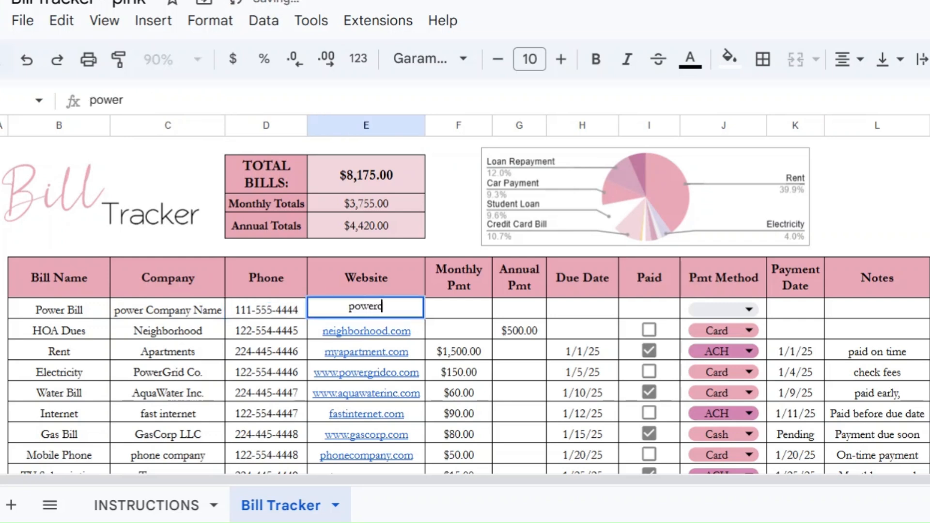
{"action": "type", "text": "companyco.com"}
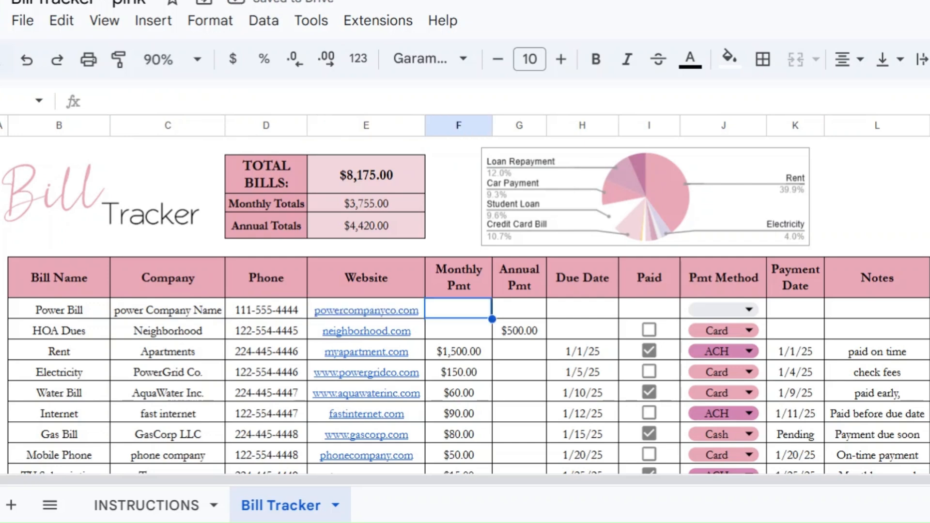
{"action": "type", "text": "120.00"}
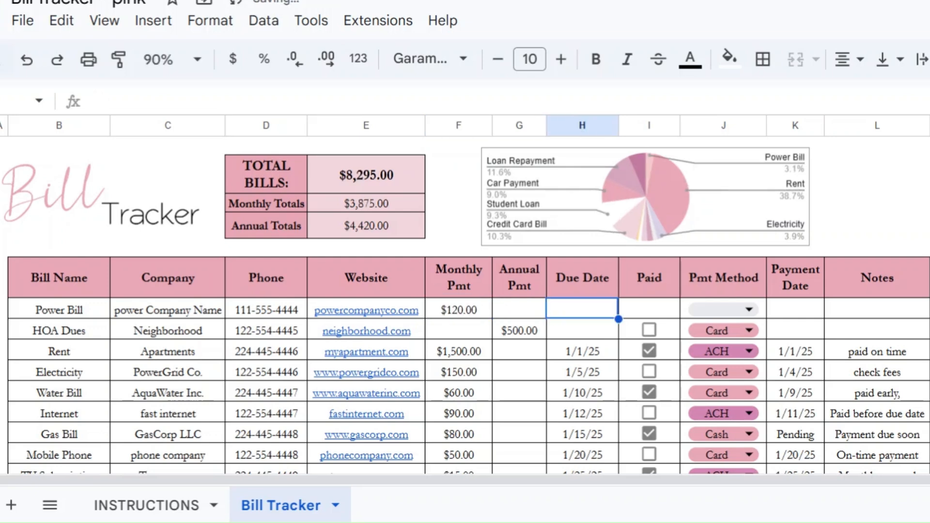
Give Power Bill a 2/1/25 due date and mark it paid.
{"action": "type", "text": "2/1/25"}
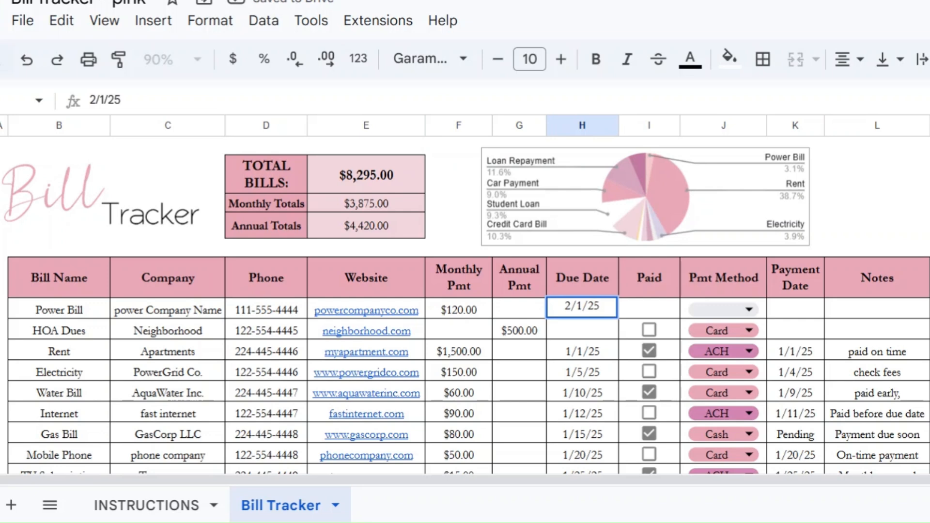
{"action": "double_click", "coordinate": [582, 307]}
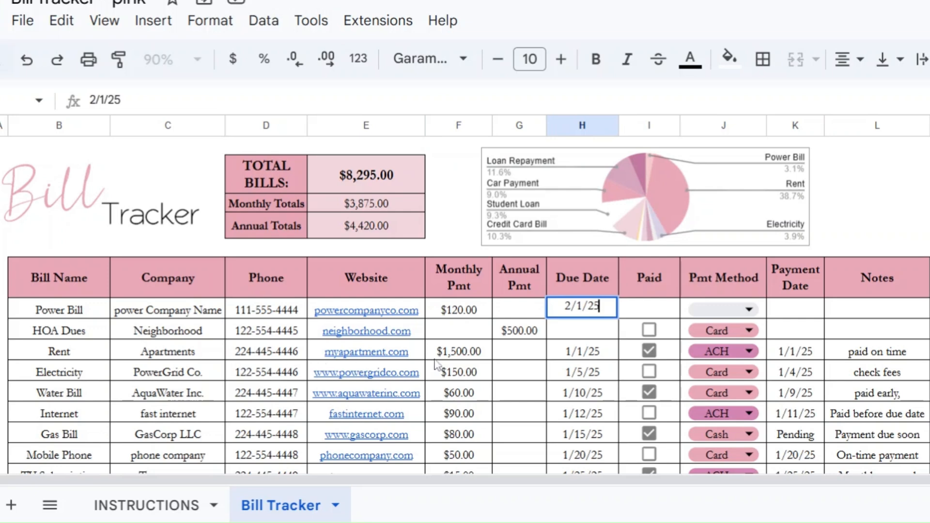
{"action": "left_click", "coordinate": [649, 309]}
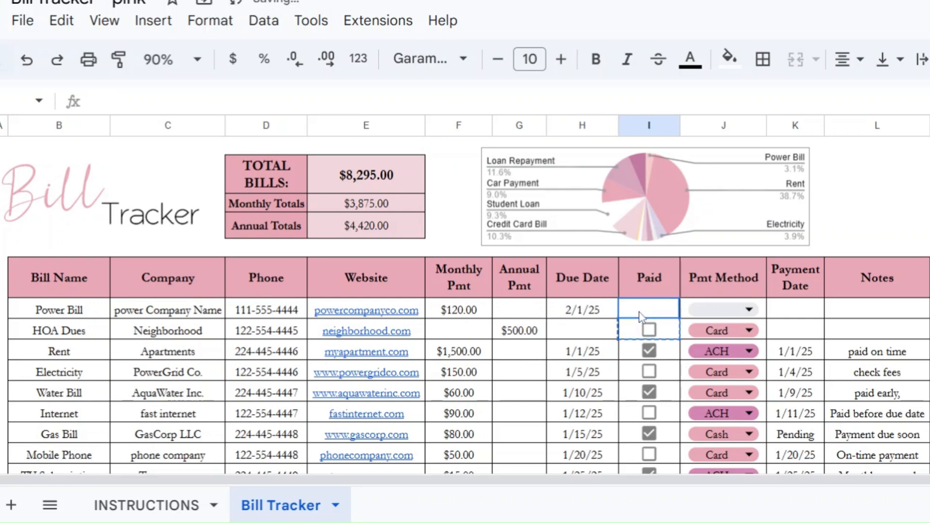
{"action": "left_click", "coordinate": [649, 309]}
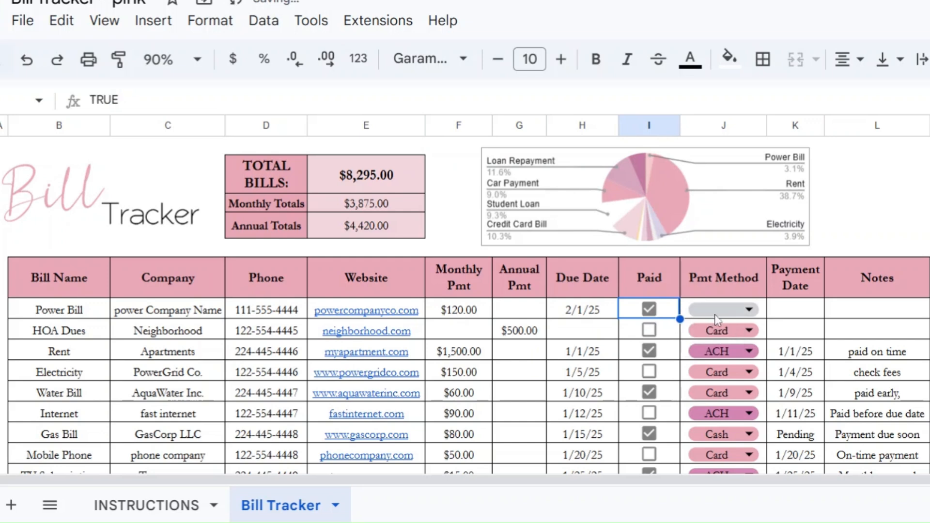
Choose ACH, enter 2/1/25 as payment date, and note 'power bill went up'.
{"action": "left_click", "coordinate": [749, 309]}
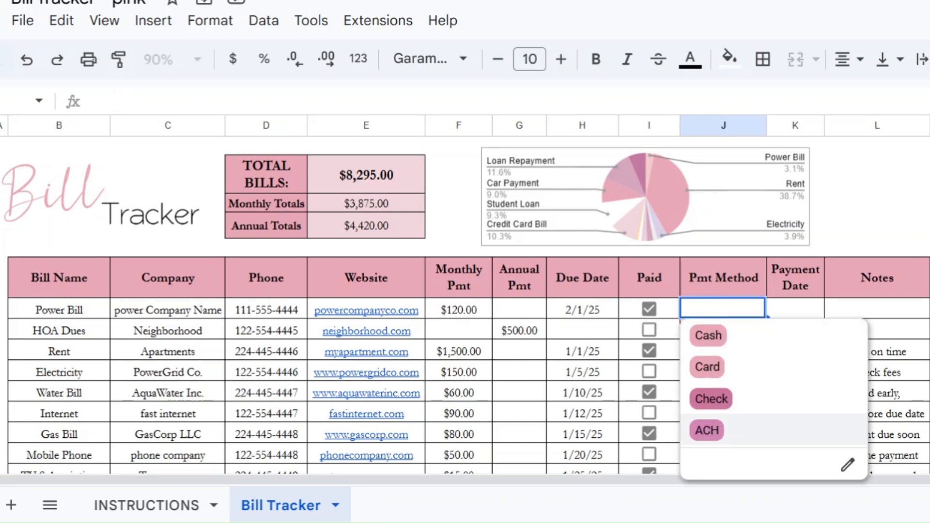
{"action": "left_click", "coordinate": [706, 430]}
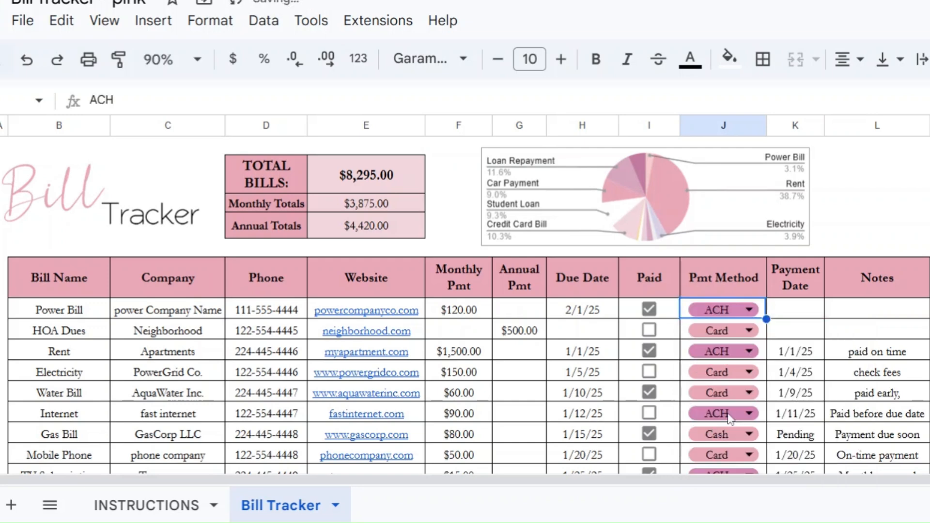
{"action": "mouse_move", "coordinate": [789, 350]}
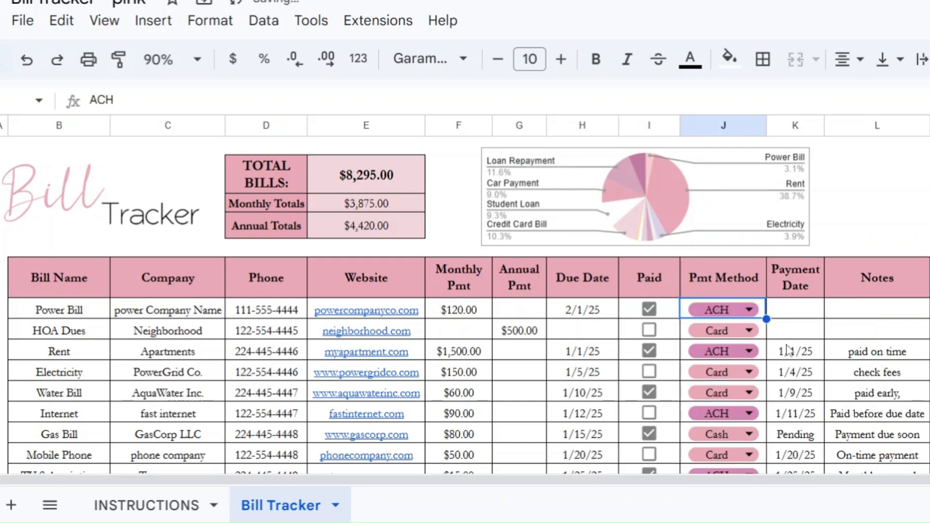
{"action": "type", "text": "2/1/25"}
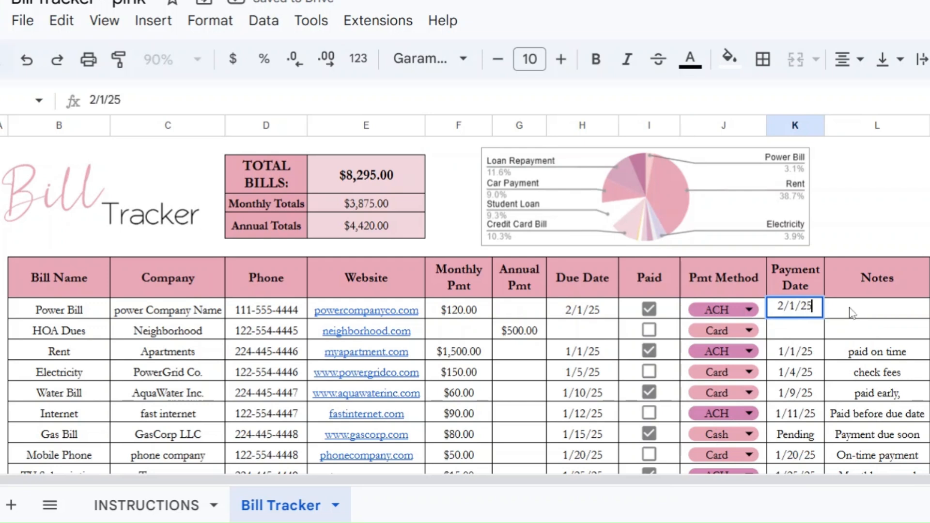
{"action": "type", "text": "power bill went up"}
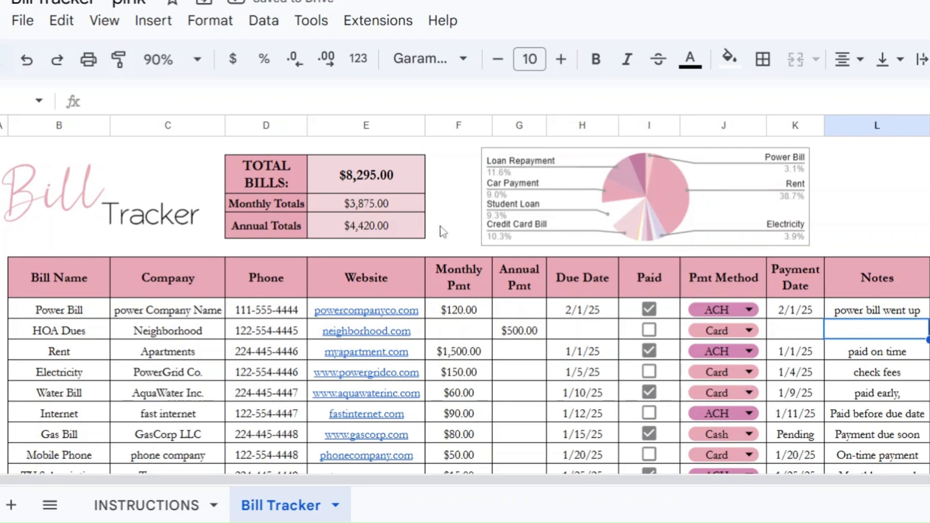
{"action": "mouse_move", "coordinate": [446, 235]}
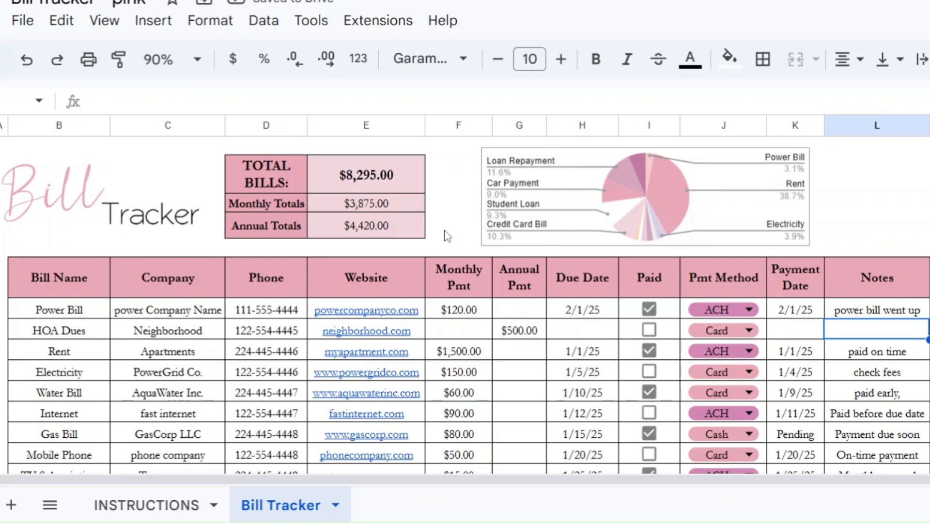
{"action": "mouse_move", "coordinate": [601, 266]}
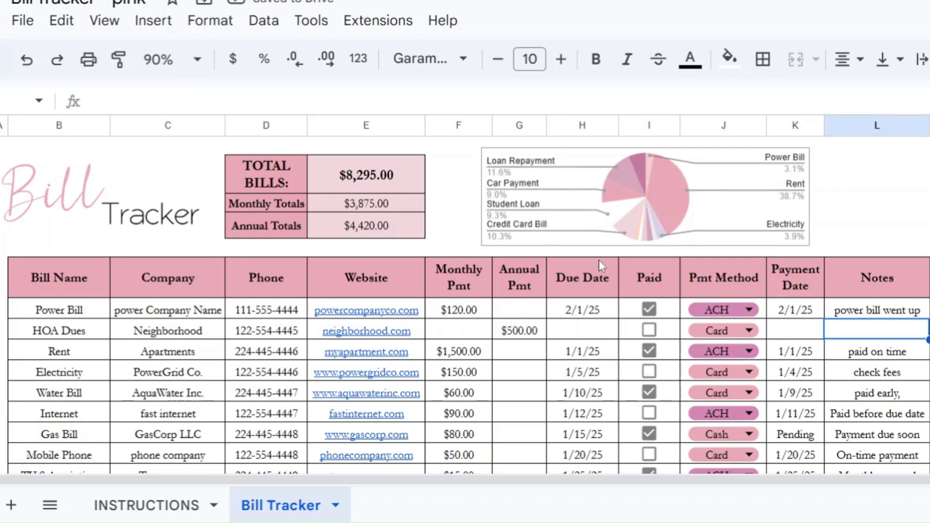
{"action": "mouse_move", "coordinate": [653, 234]}
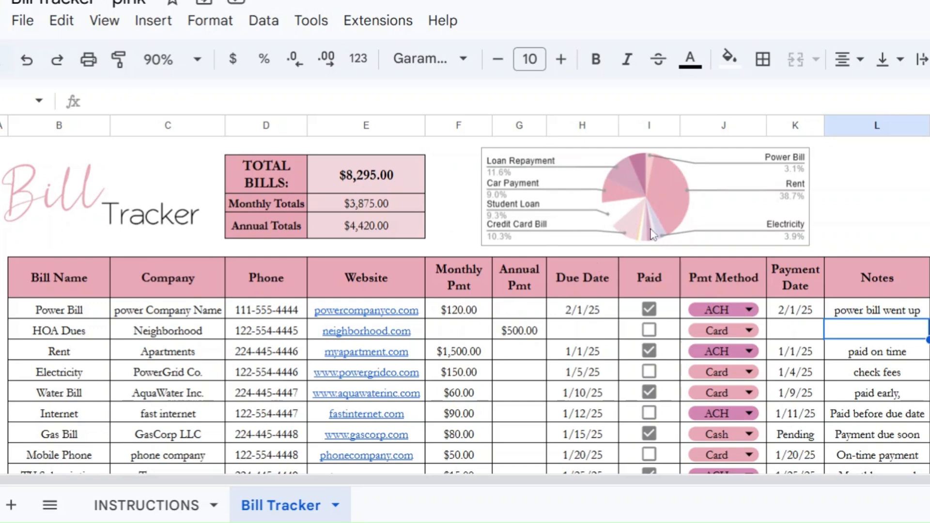
{"action": "mouse_move", "coordinate": [647, 240]}
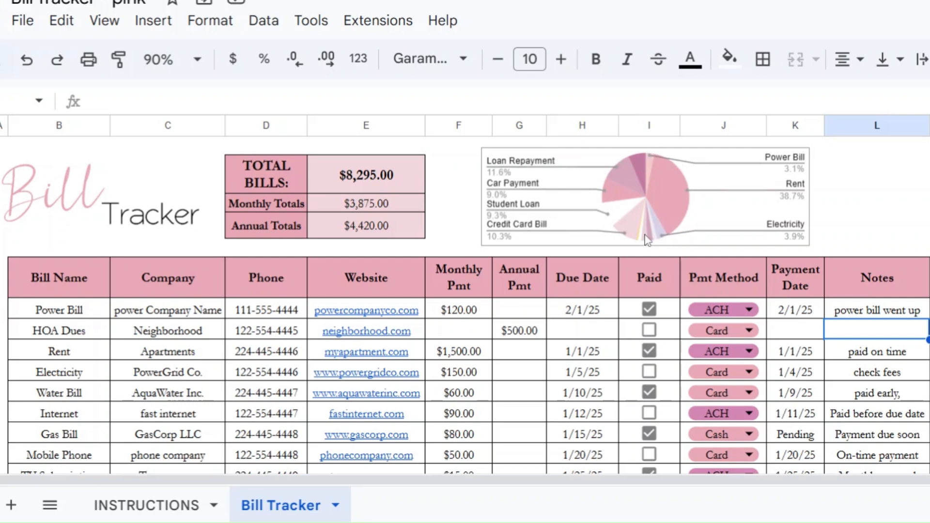
{"action": "mouse_move", "coordinate": [661, 182]}
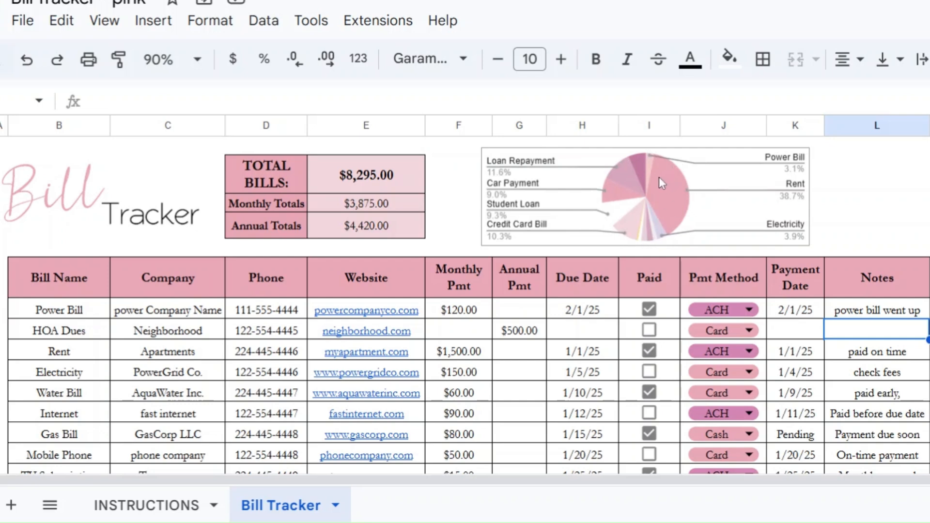
{"action": "mouse_move", "coordinate": [465, 326]}
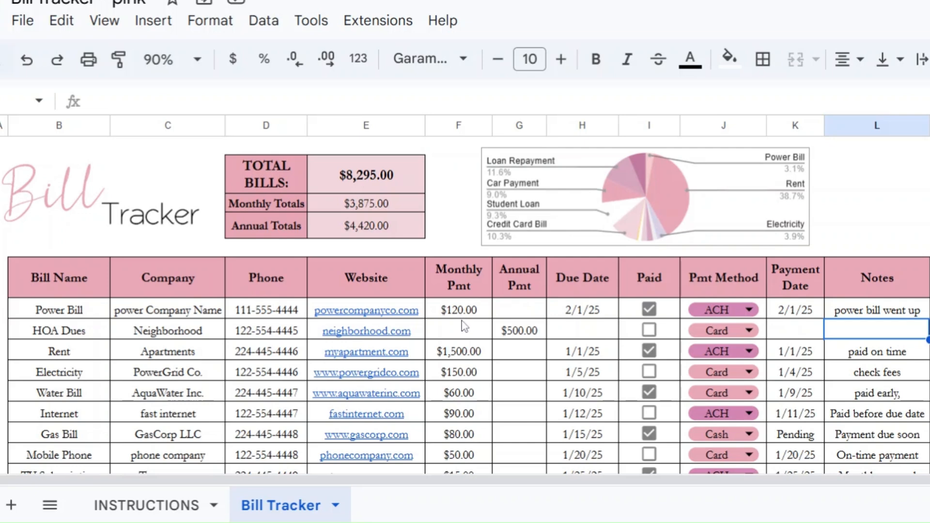
Change the Rent monthly payment from 1500 to 3000.
{"action": "type", "text": "1500"}
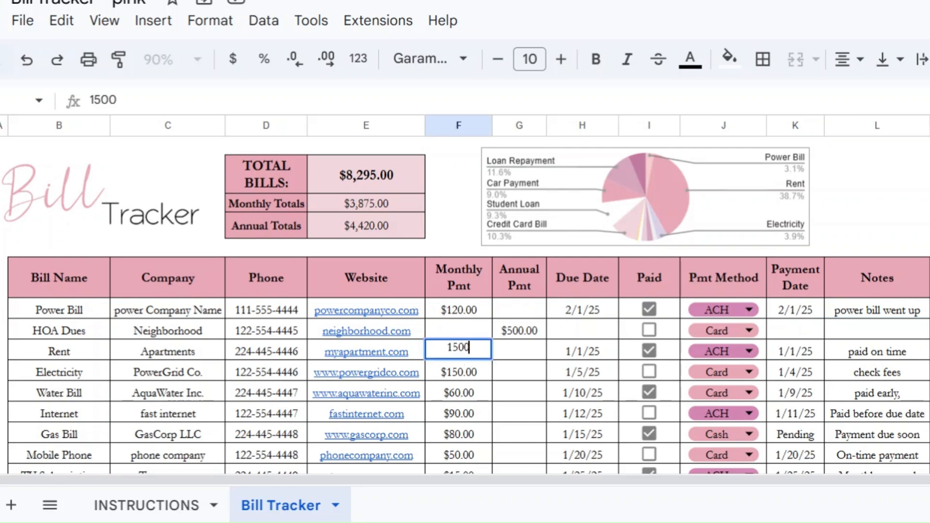
{"action": "type", "text": "3000"}
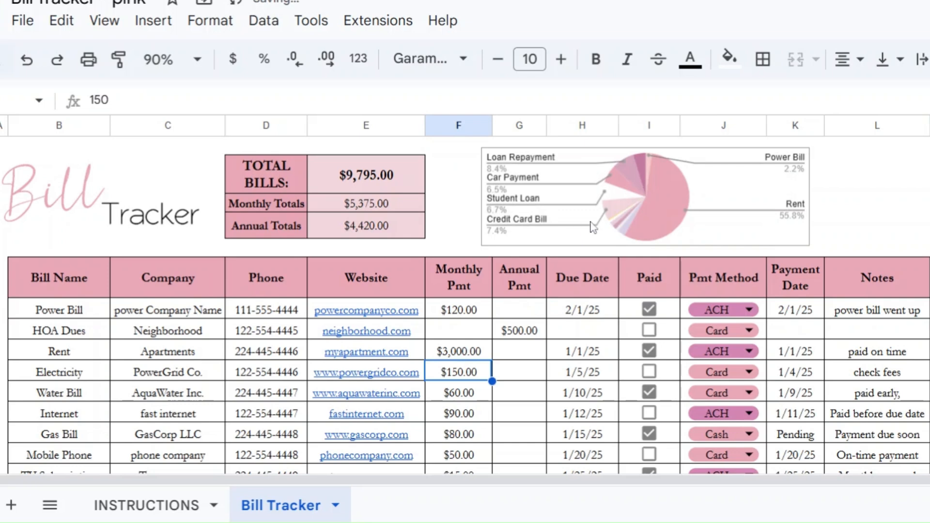
{"action": "mouse_move", "coordinate": [674, 184]}
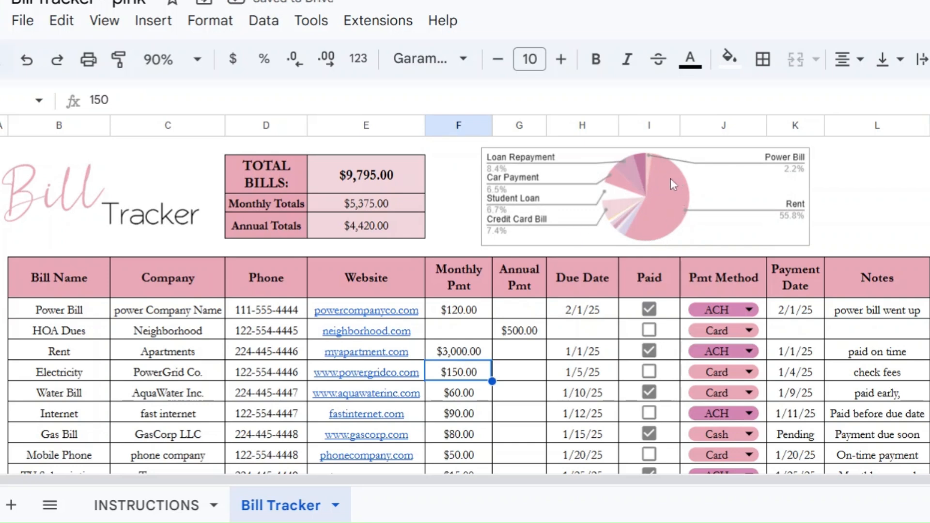
{"action": "mouse_move", "coordinate": [648, 225]}
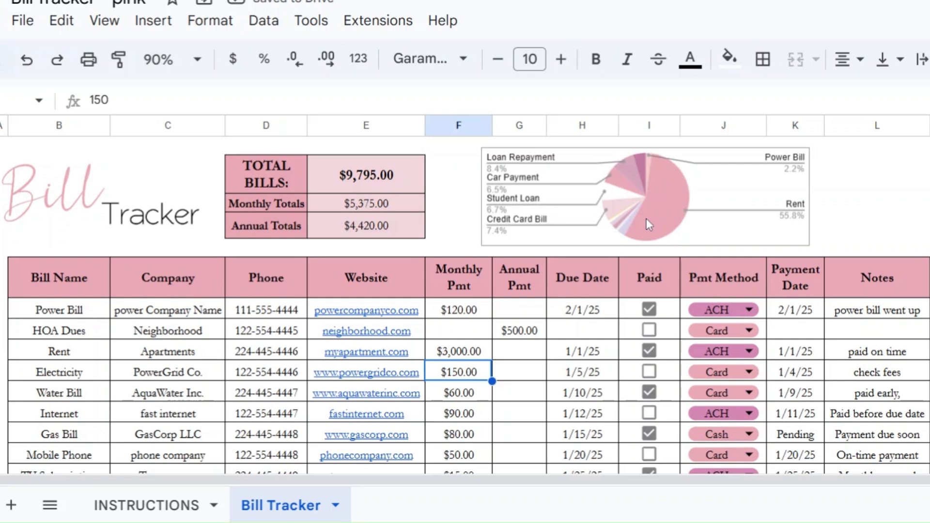
{"action": "mouse_move", "coordinate": [672, 188]}
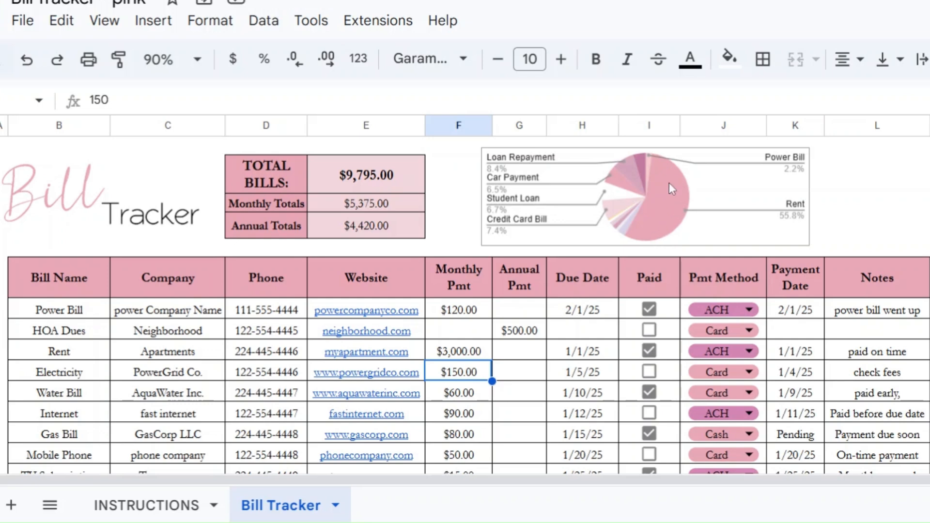
{"action": "mouse_move", "coordinate": [599, 204]}
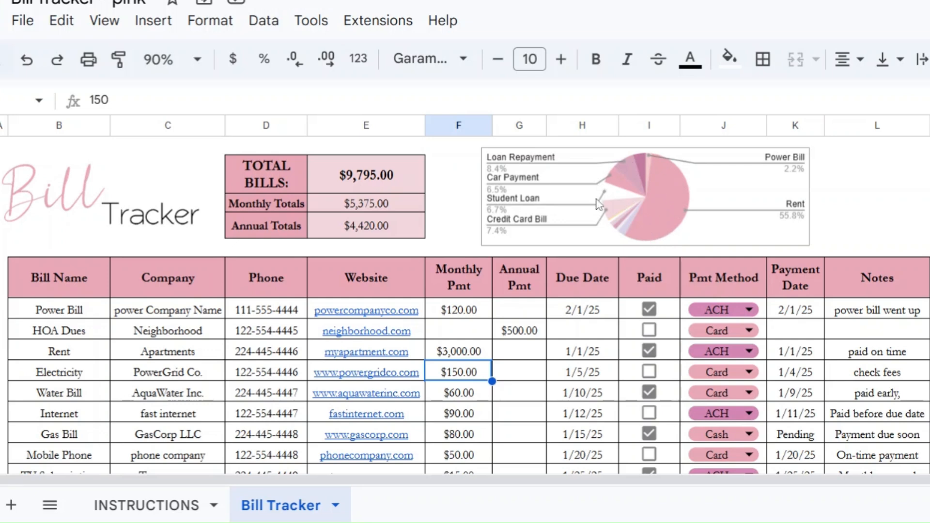
{"action": "mouse_move", "coordinate": [619, 203]}
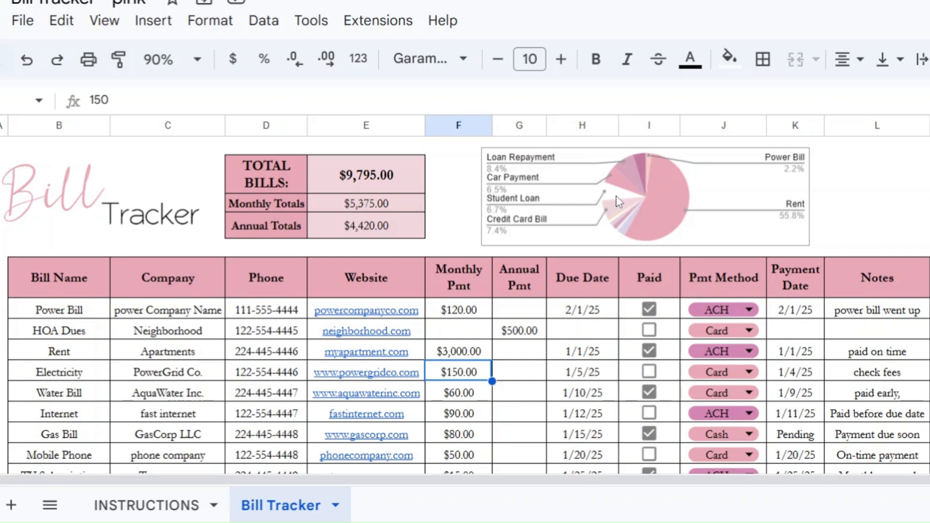
{"action": "mouse_move", "coordinate": [619, 209]}
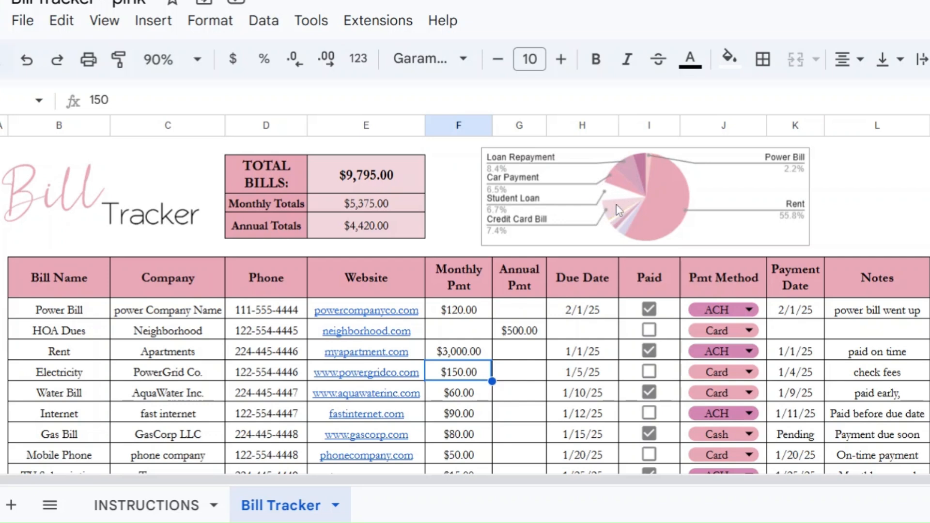
{"action": "mouse_move", "coordinate": [610, 219]}
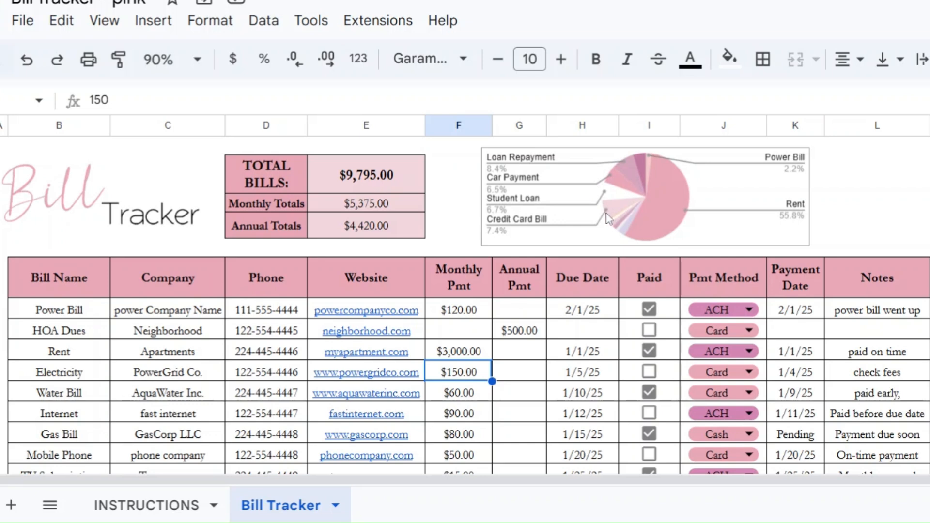
{"action": "mouse_move", "coordinate": [477, 284]}
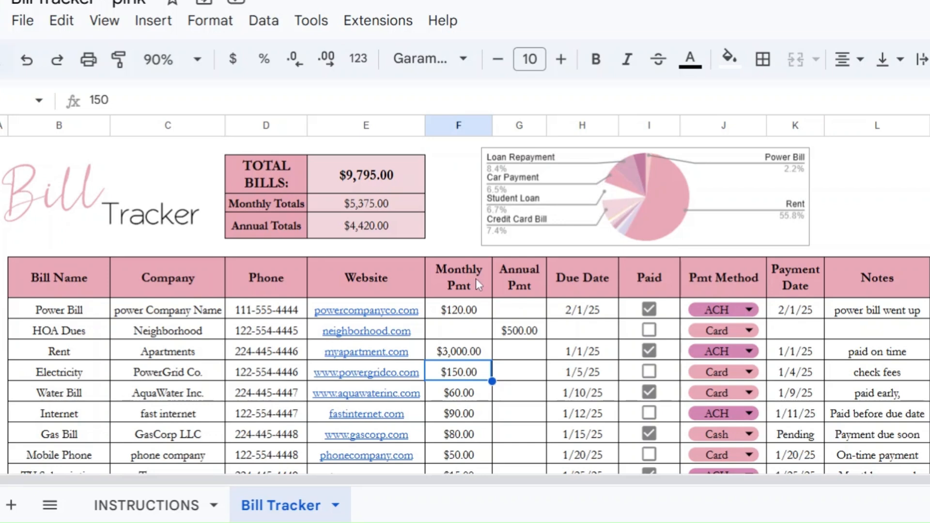
{"action": "mouse_move", "coordinate": [492, 288]}
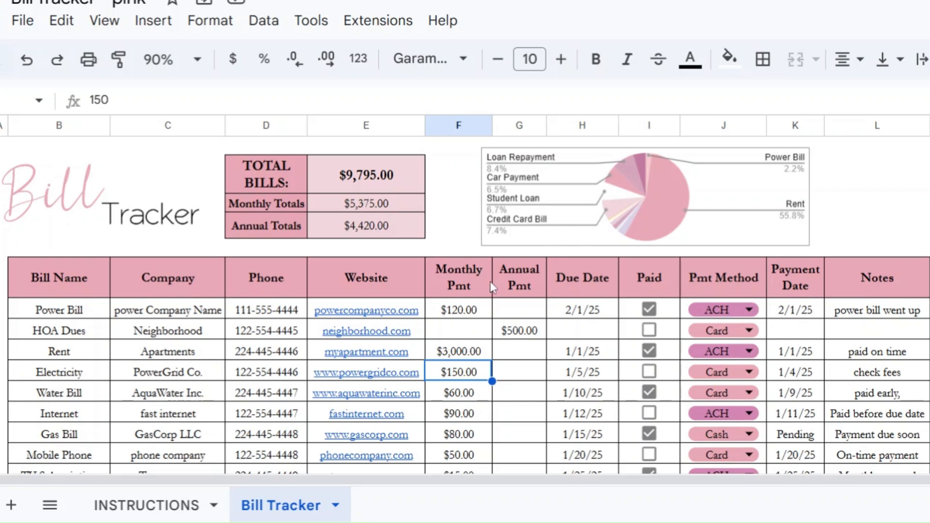
{"action": "left_click", "coordinate": [457, 309]}
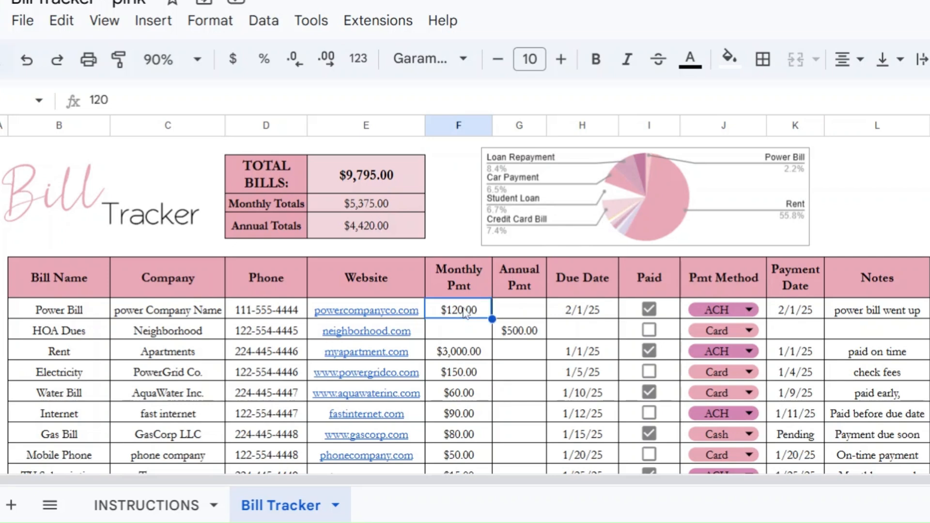
{"action": "left_click", "coordinate": [457, 125]}
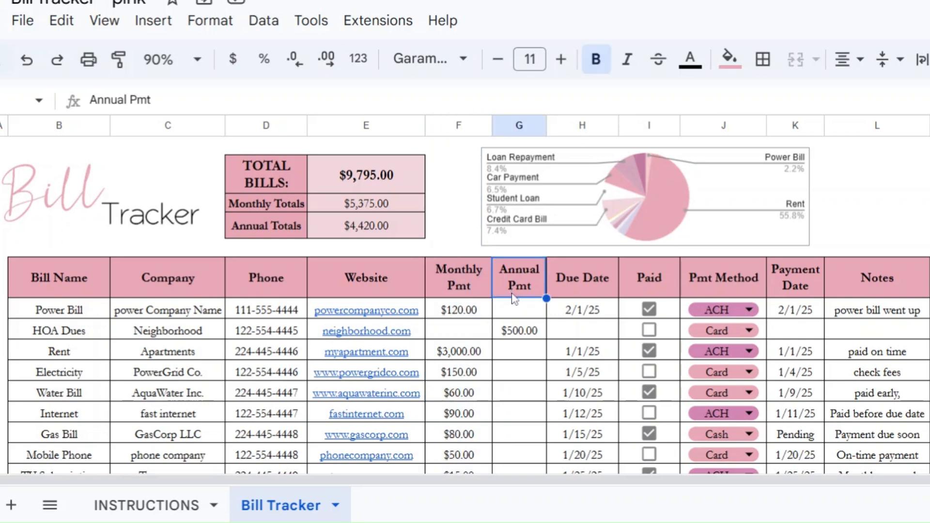
{"action": "left_click", "coordinate": [518, 125]}
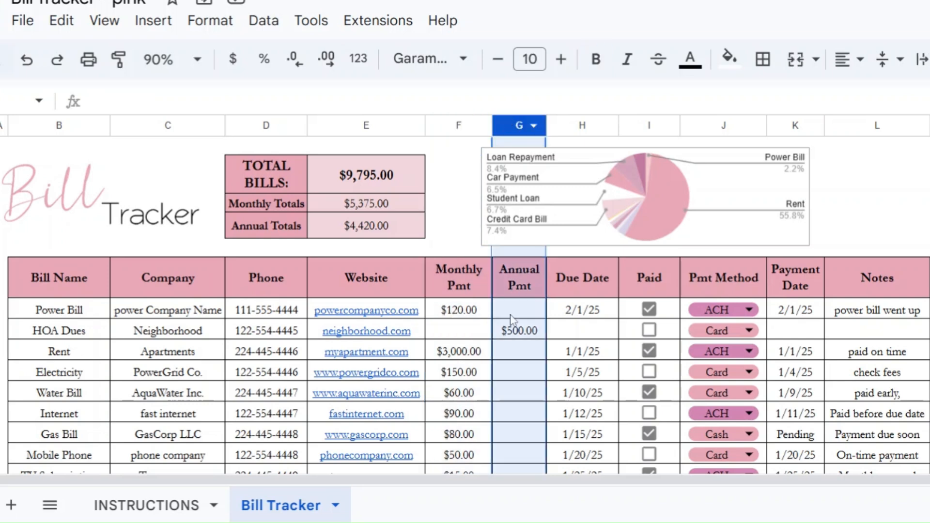
{"action": "left_click", "coordinate": [518, 350]}
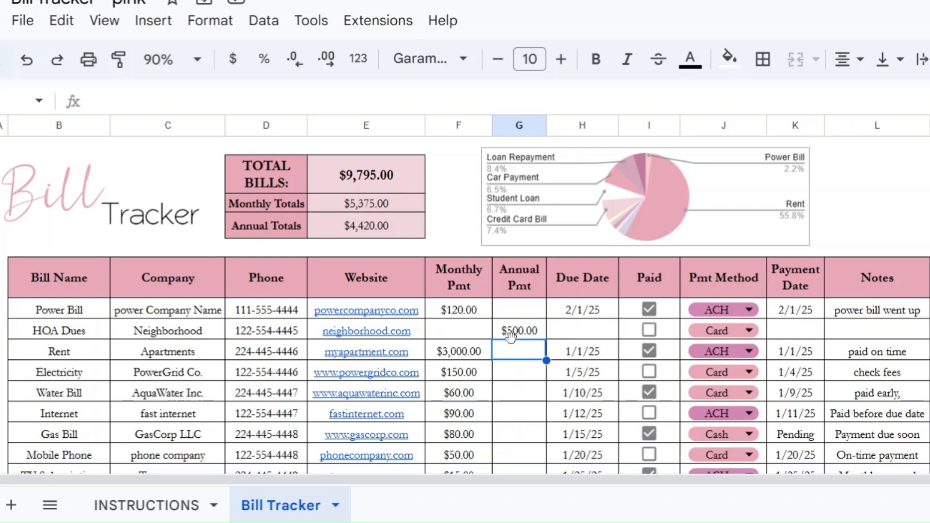
{"action": "mouse_move", "coordinate": [231, 331]}
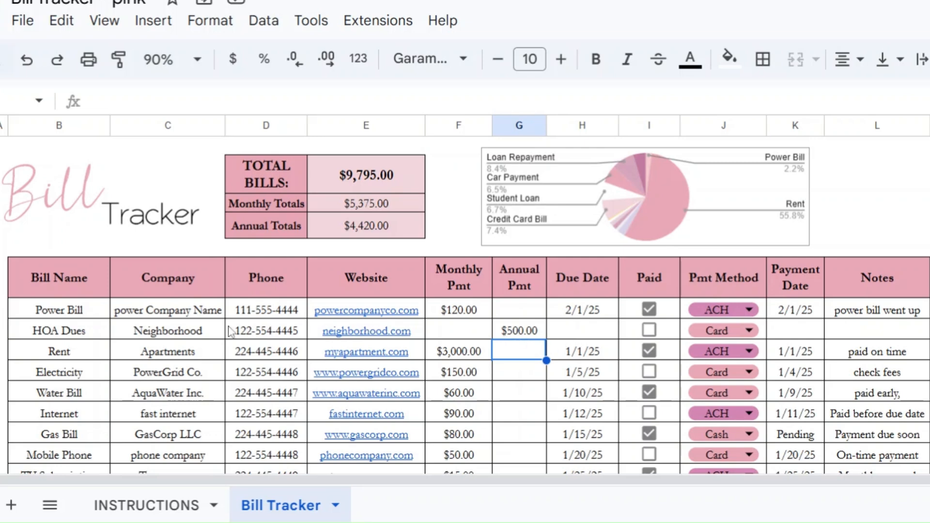
{"action": "mouse_move", "coordinate": [165, 342]}
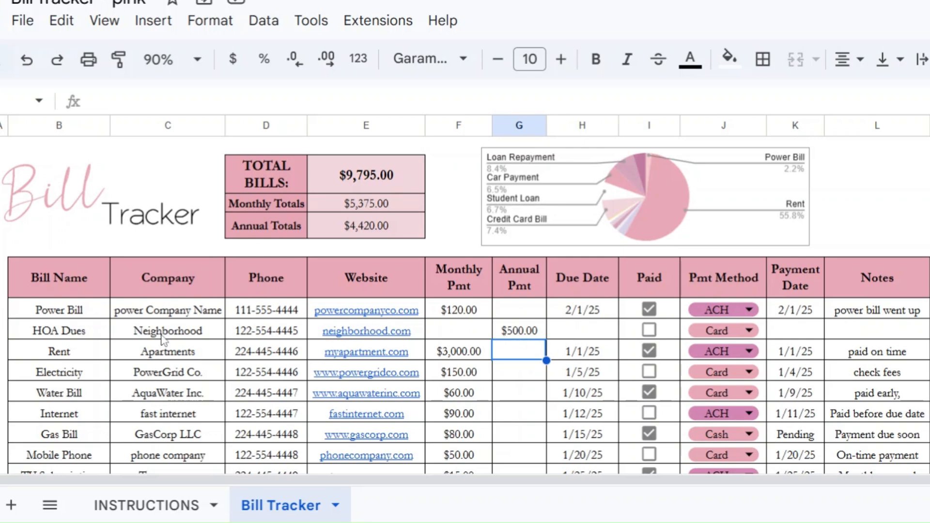
{"action": "mouse_move", "coordinate": [86, 347]}
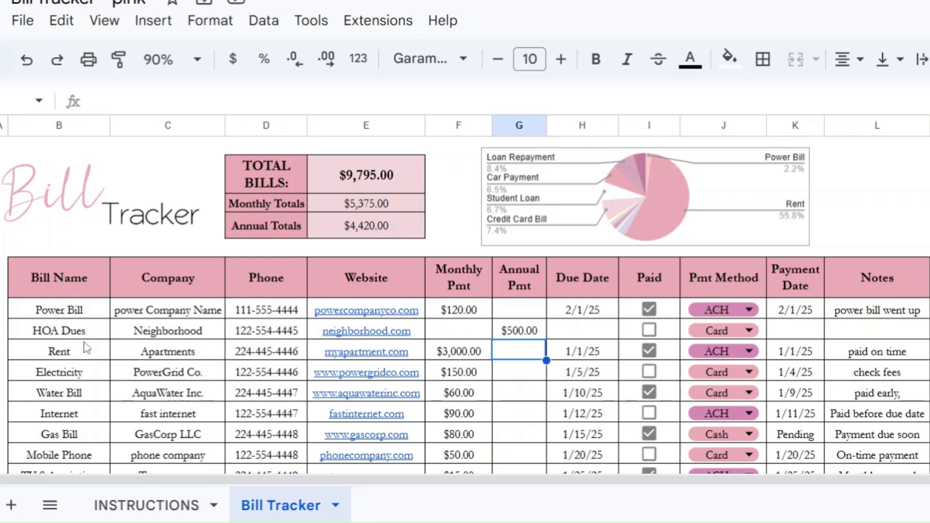
Enter Graphic Design, software, software.com and a 110 annual payment over the Rent row.
{"action": "left_click", "coordinate": [58, 351]}
{"action": "type", "text": "G"}
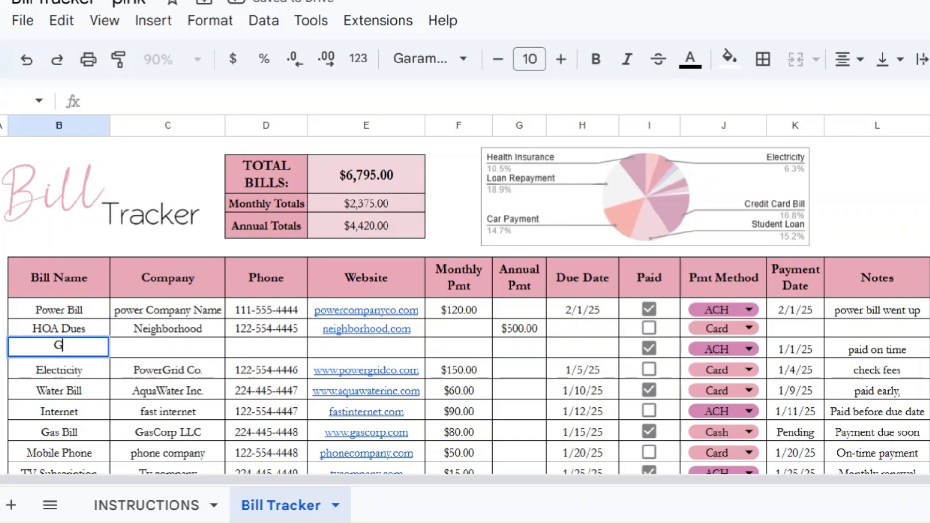
{"action": "type", "text": "raphic Design"}
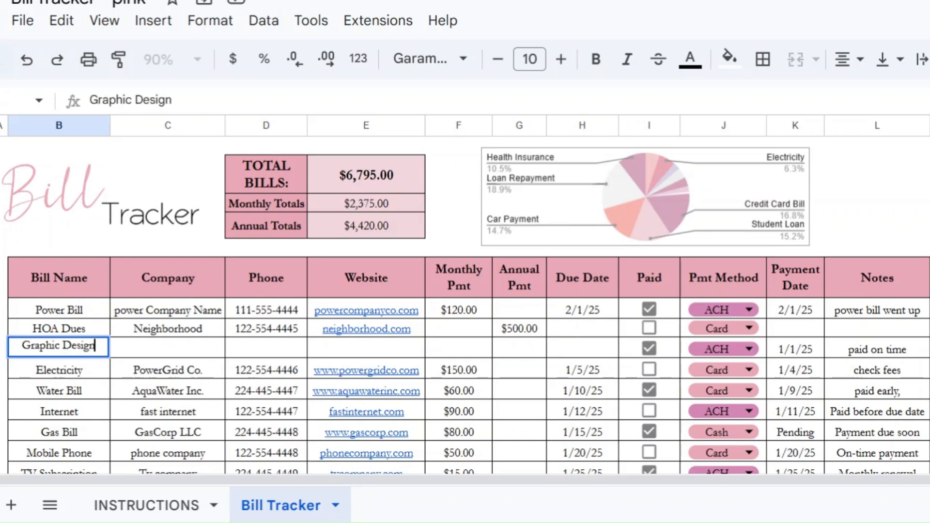
{"action": "type", "text": "softe"}
{"action": "left_click", "coordinate": [266, 348]}
{"action": "type", "text": "112-111-22"}
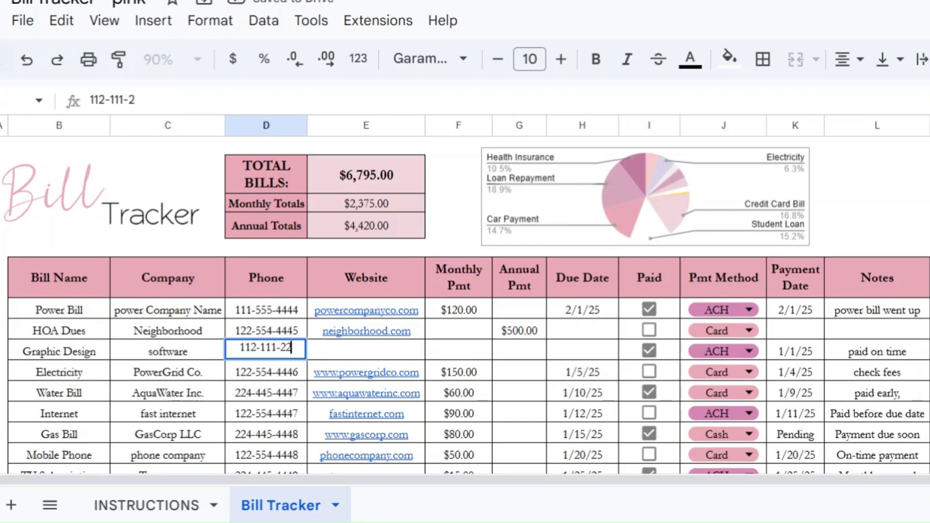
{"action": "type", "text": "softw"}
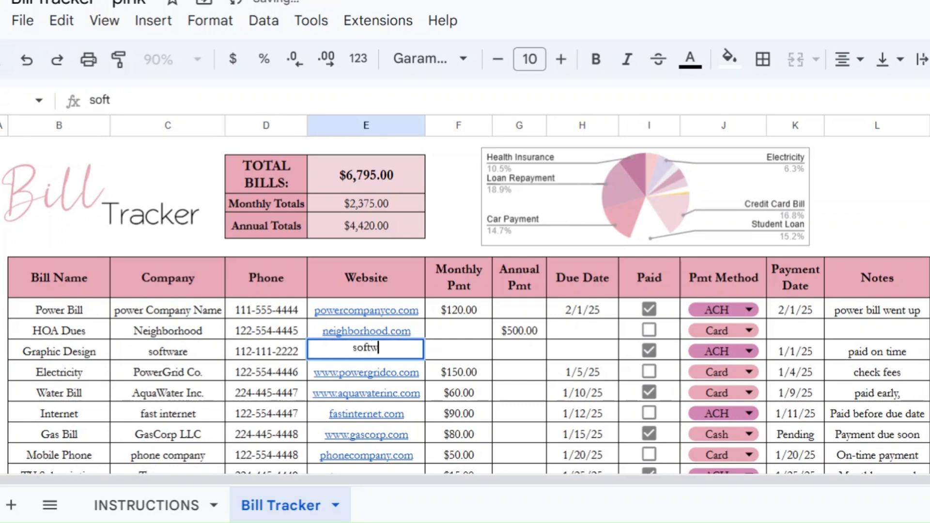
{"action": "key", "text": "enter"}
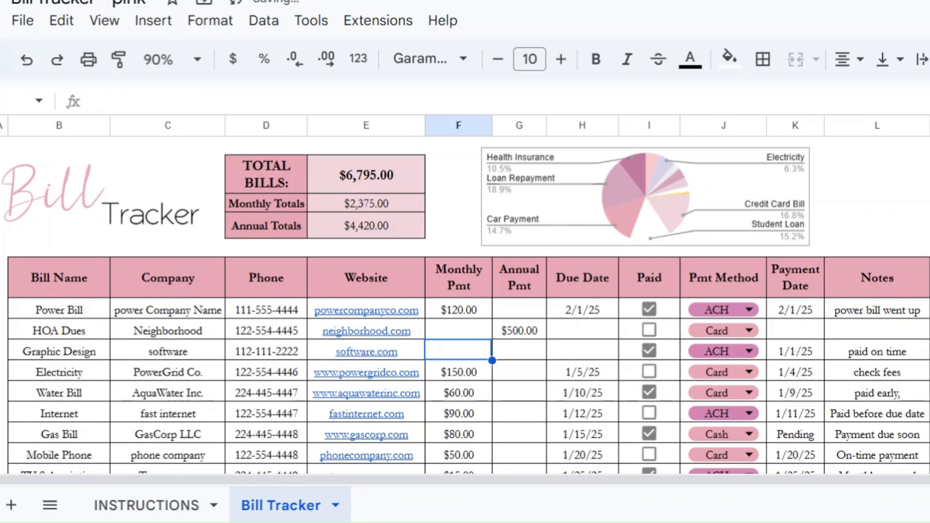
{"action": "type", "text": "110.00"}
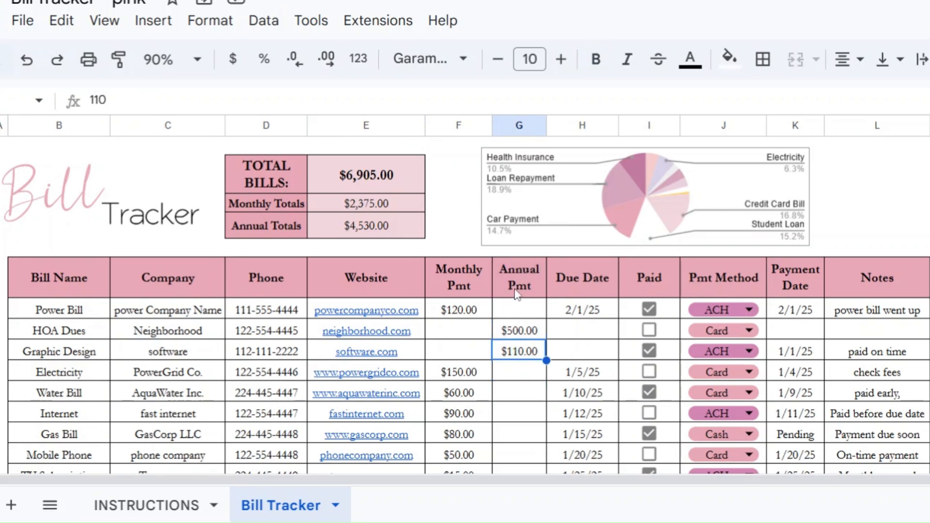
{"action": "left_click", "coordinate": [365, 226]}
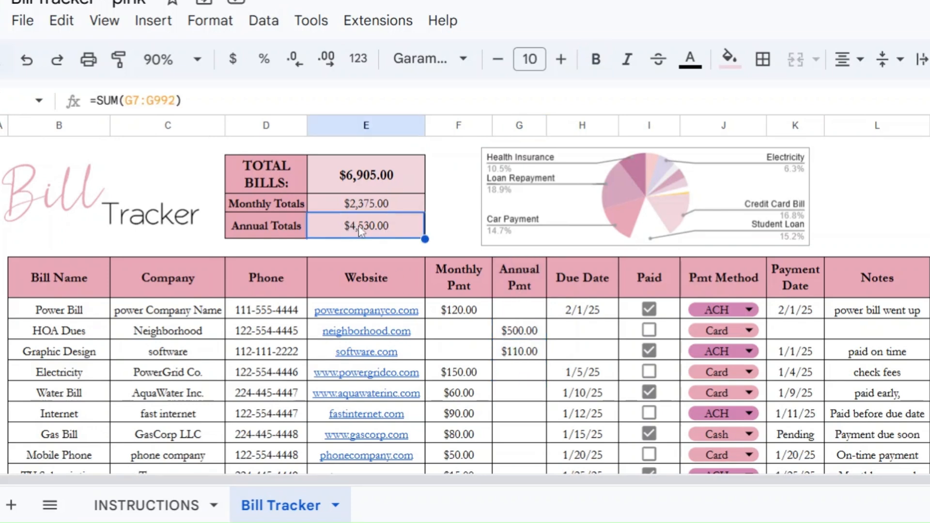
{"action": "left_click", "coordinate": [366, 203]}
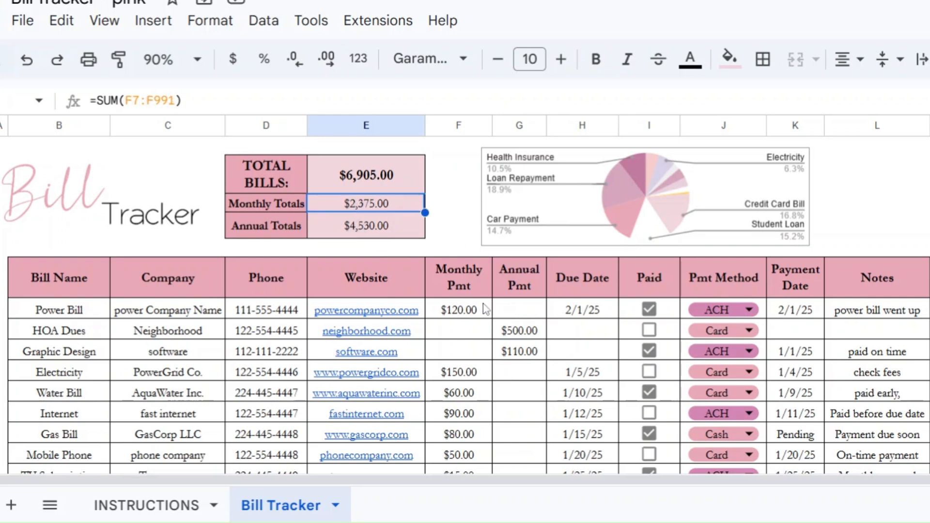
{"action": "left_click", "coordinate": [367, 174]}
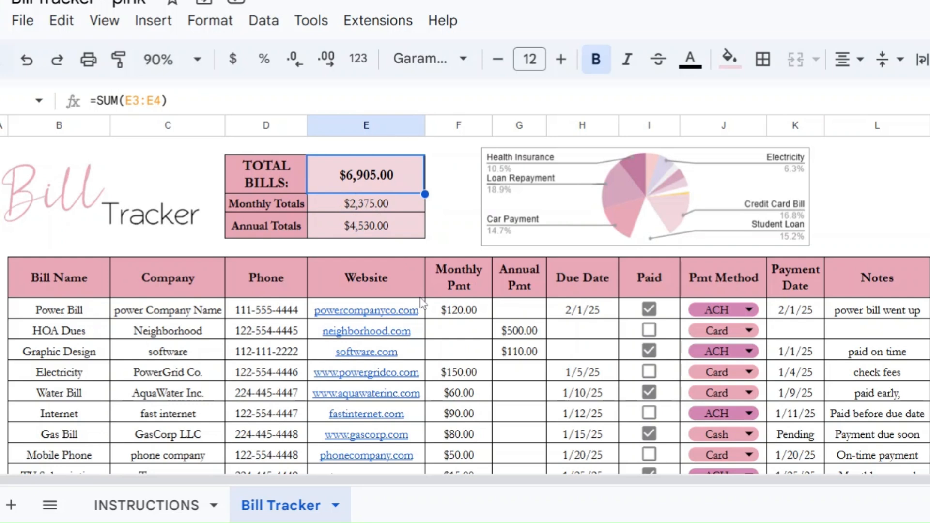
{"action": "mouse_move", "coordinate": [486, 369]}
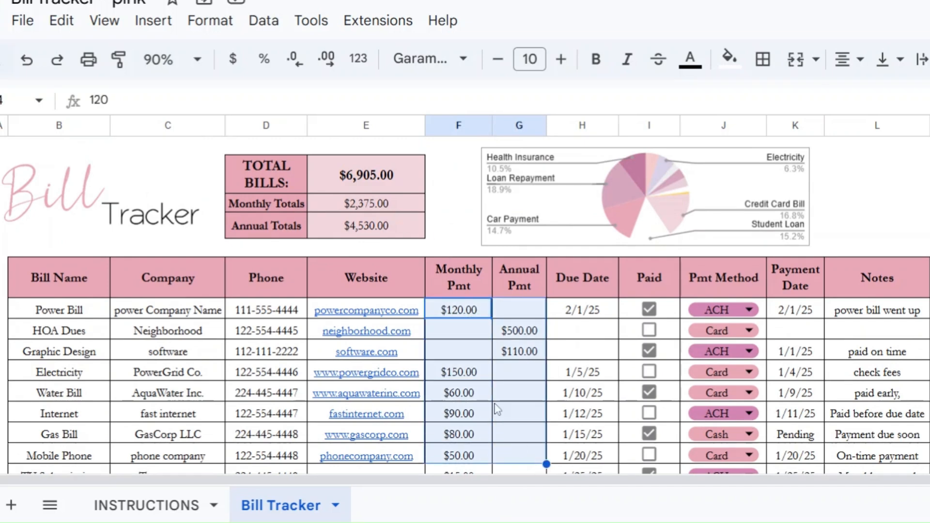
{"action": "left_click", "coordinate": [519, 331]}
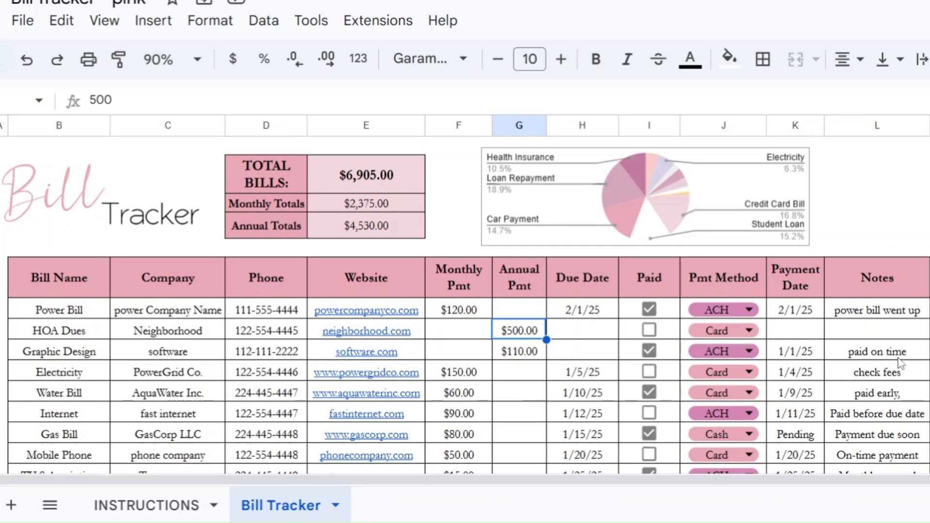
{"action": "mouse_move", "coordinate": [507, 370]}
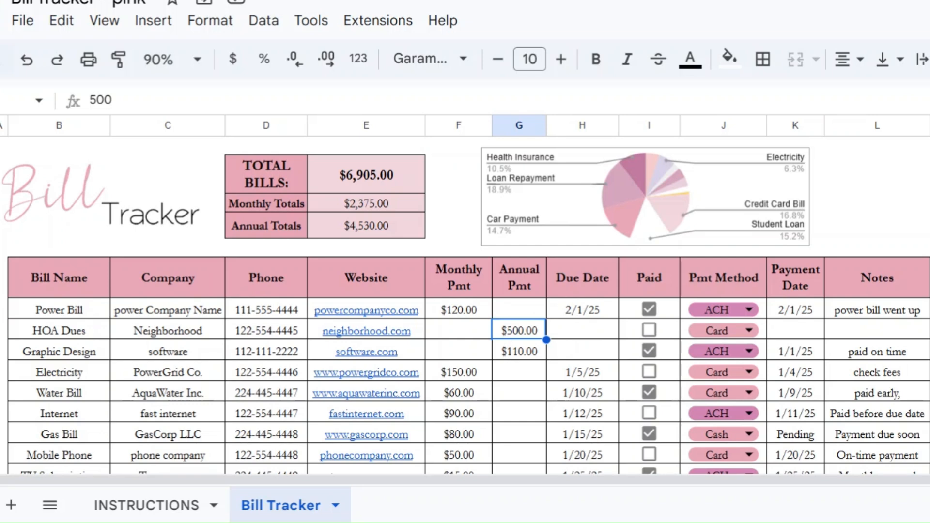
{"action": "mouse_move", "coordinate": [450, 373]}
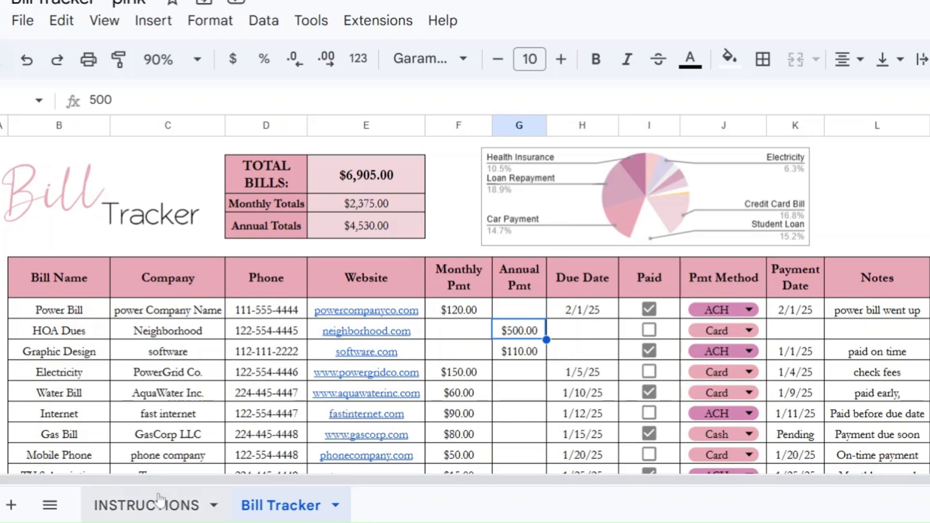
{"action": "mouse_move", "coordinate": [156, 508]}
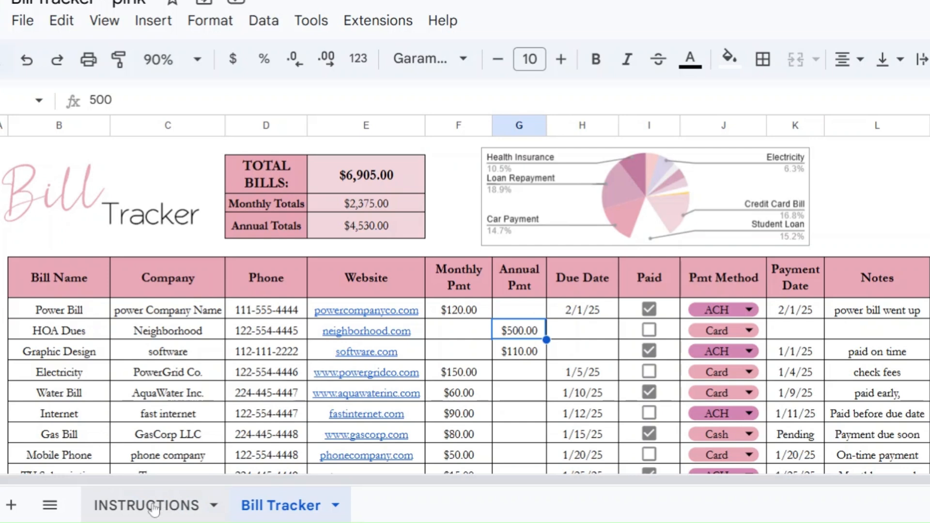
{"action": "left_click", "coordinate": [147, 505]}
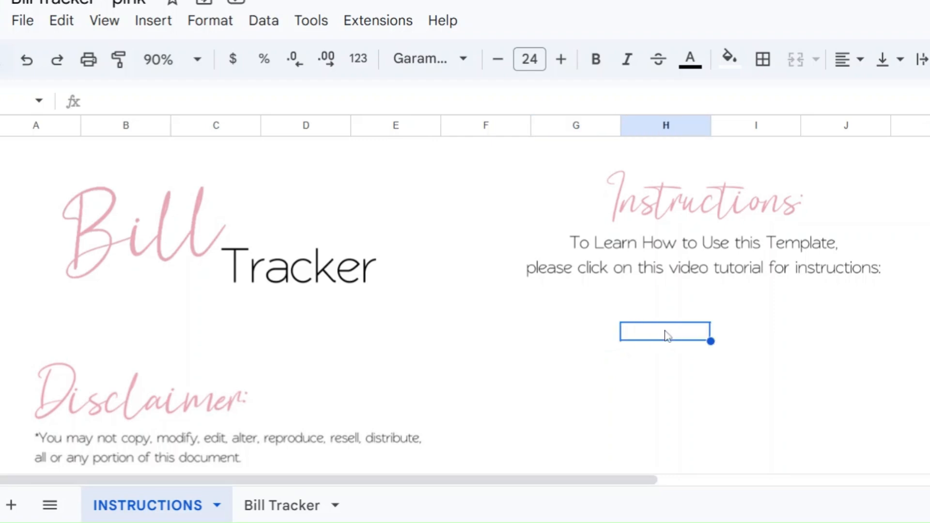
{"action": "left_click", "coordinate": [281, 505]}
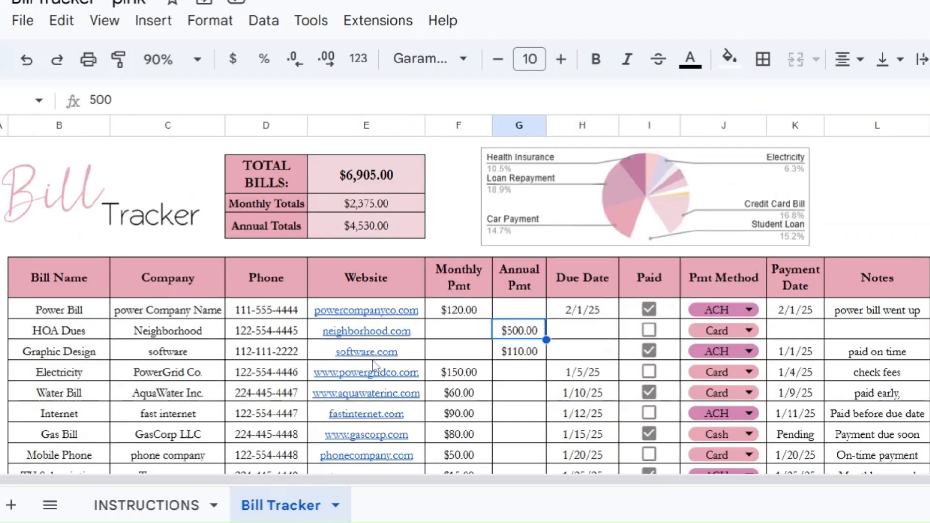
Select the Graphic Design row's phone number cell.
{"action": "left_click", "coordinate": [266, 352]}
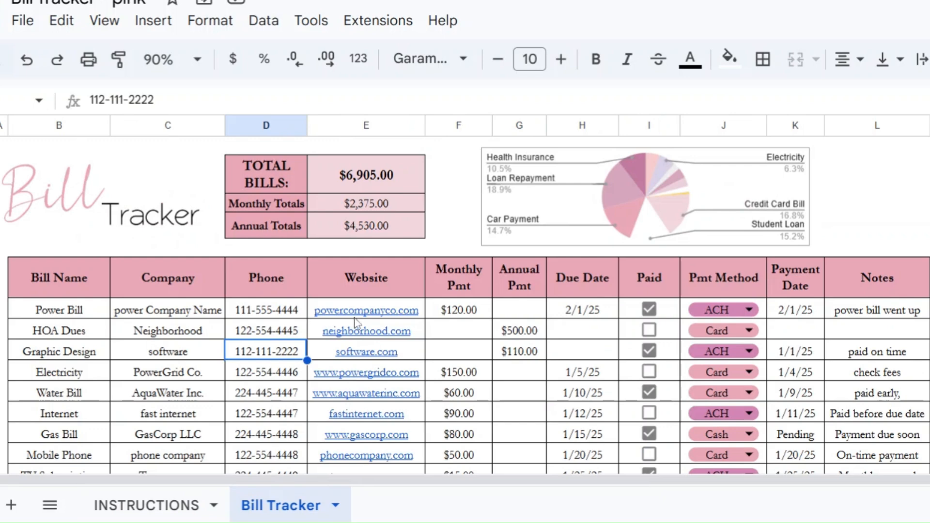
{"action": "mouse_move", "coordinate": [411, 325]}
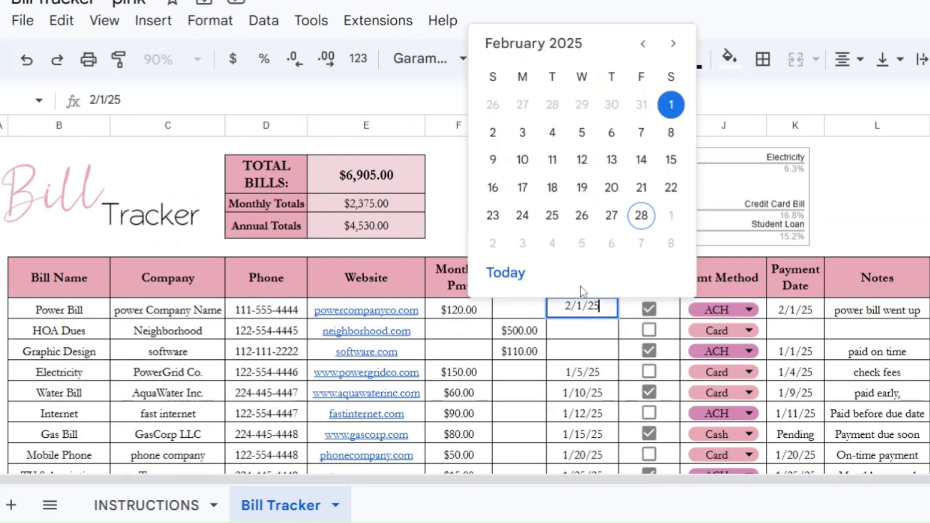
{"action": "mouse_move", "coordinate": [611, 159]}
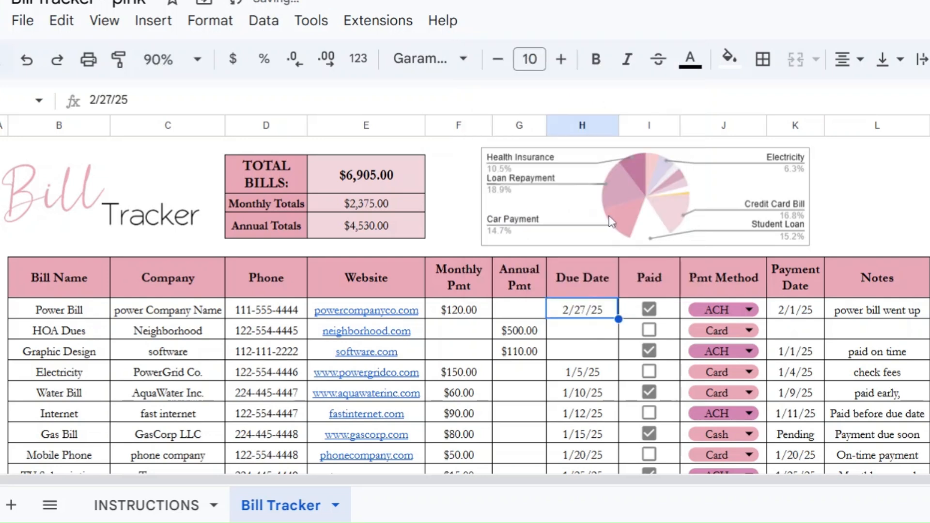
Enter 2/28 as the HOA Dues due date, then select a Paid cell.
{"action": "left_click", "coordinate": [582, 331]}
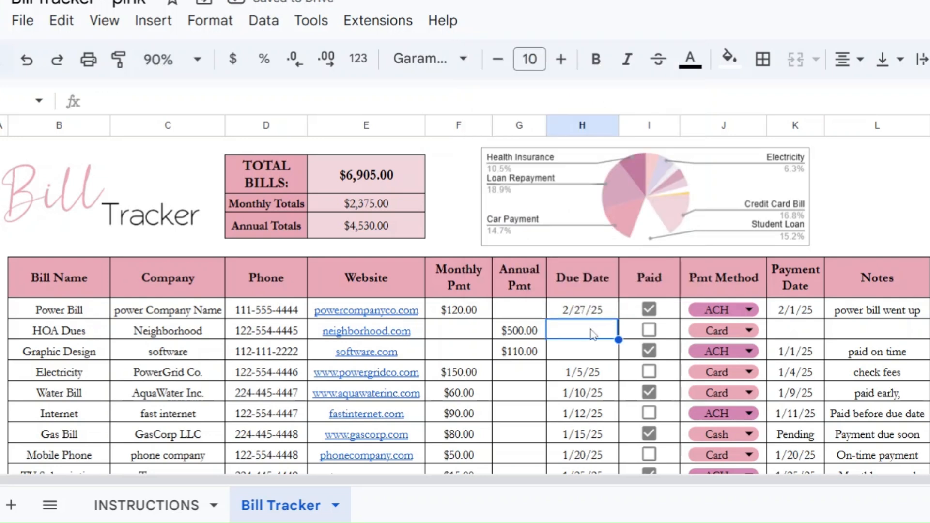
{"action": "type", "text": "2/28"}
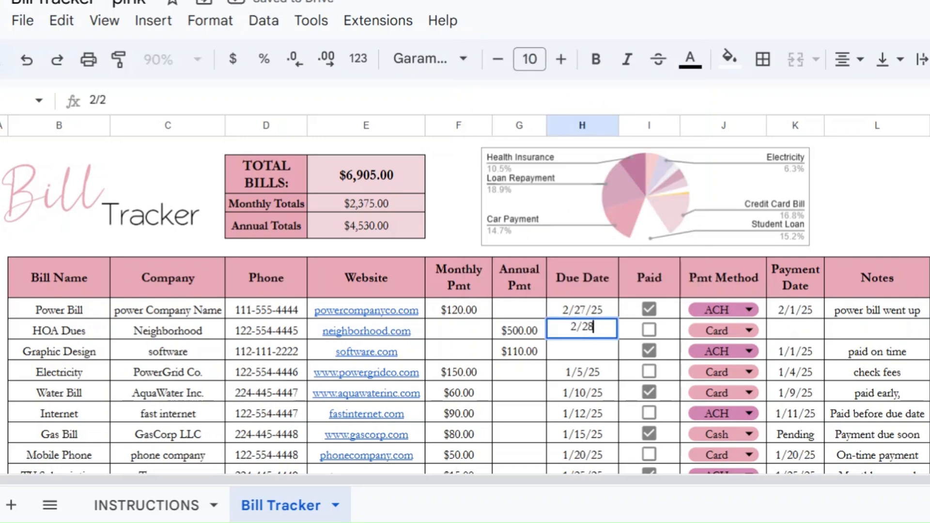
{"action": "key", "text": "enter"}
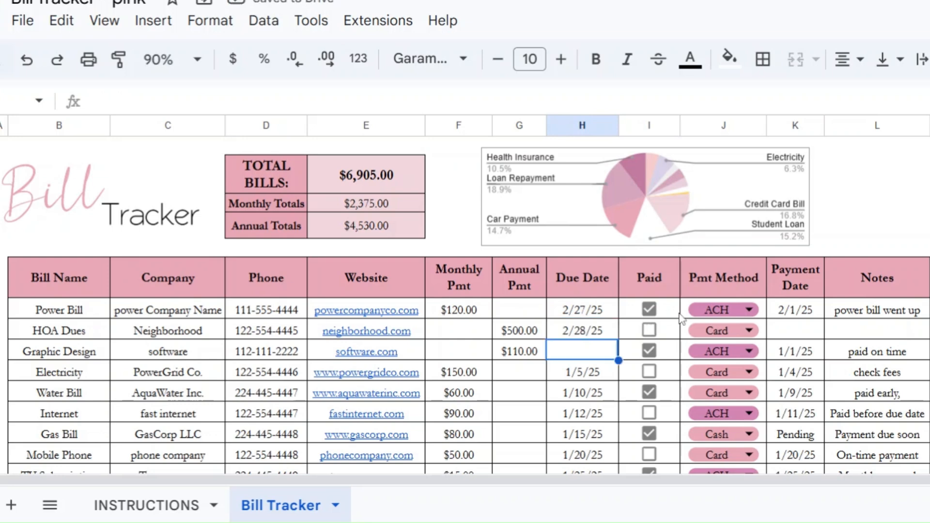
{"action": "left_click", "coordinate": [649, 310]}
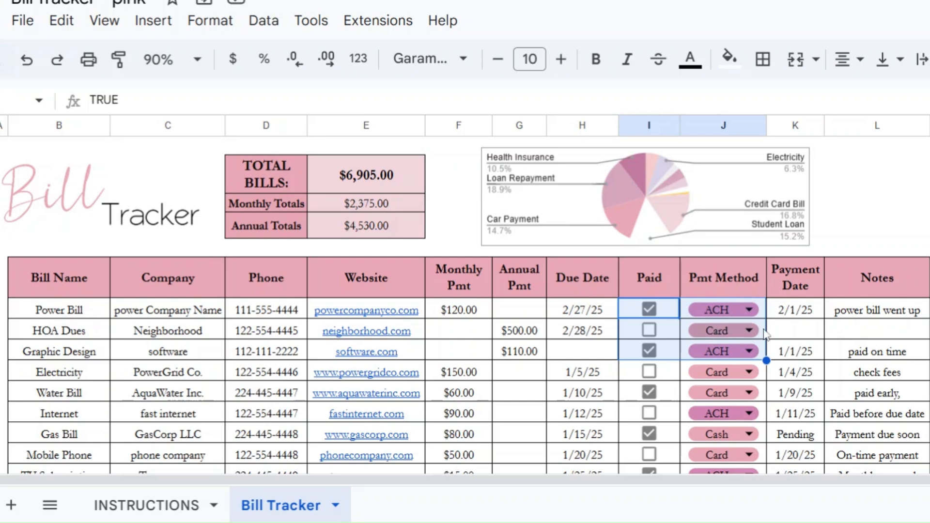
{"action": "left_click", "coordinate": [795, 330]}
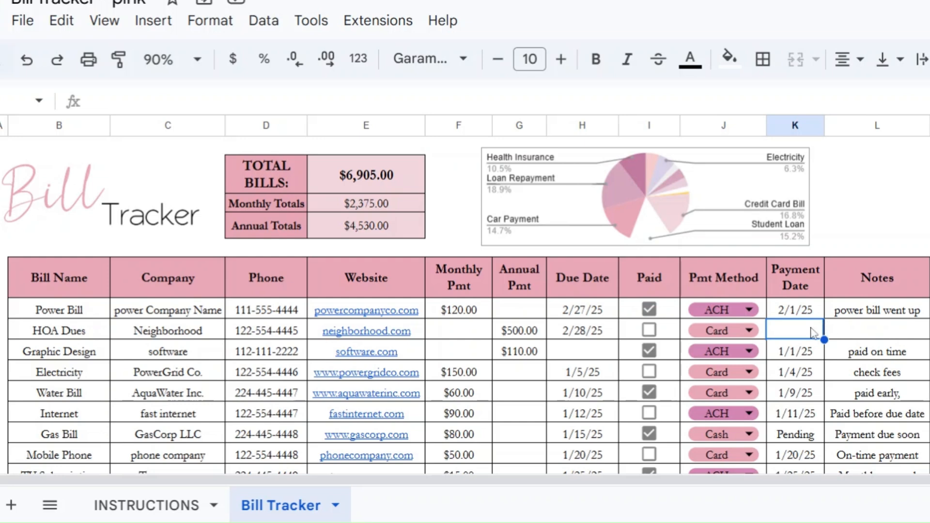
{"action": "mouse_move", "coordinate": [788, 334]}
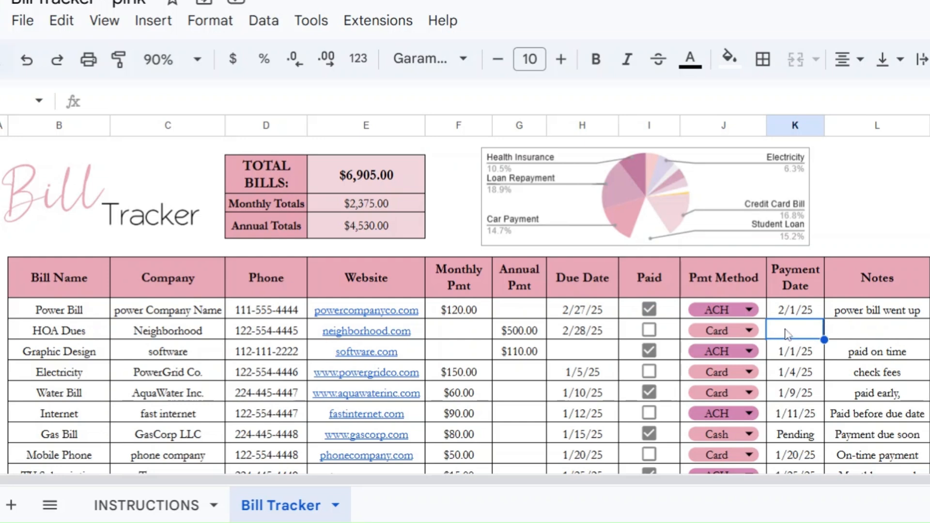
{"action": "mouse_move", "coordinate": [788, 334]}
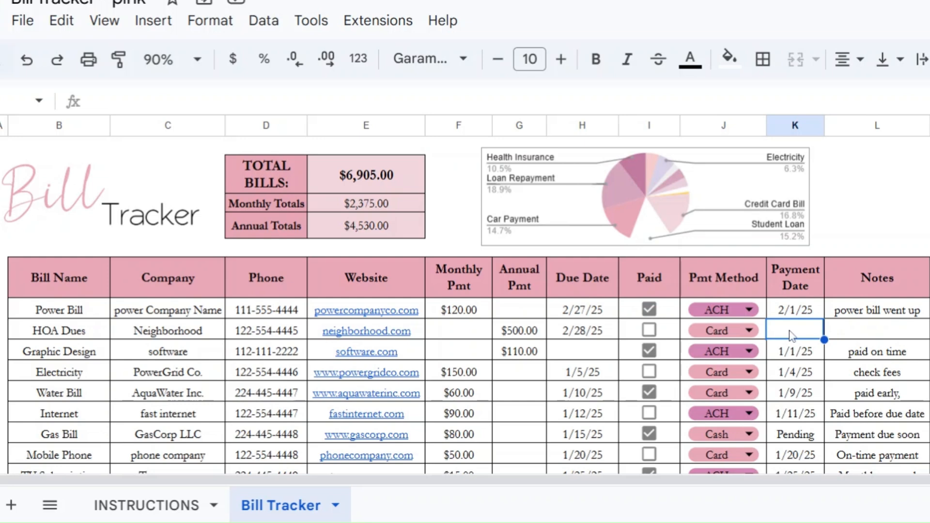
{"action": "mouse_move", "coordinate": [552, 356]}
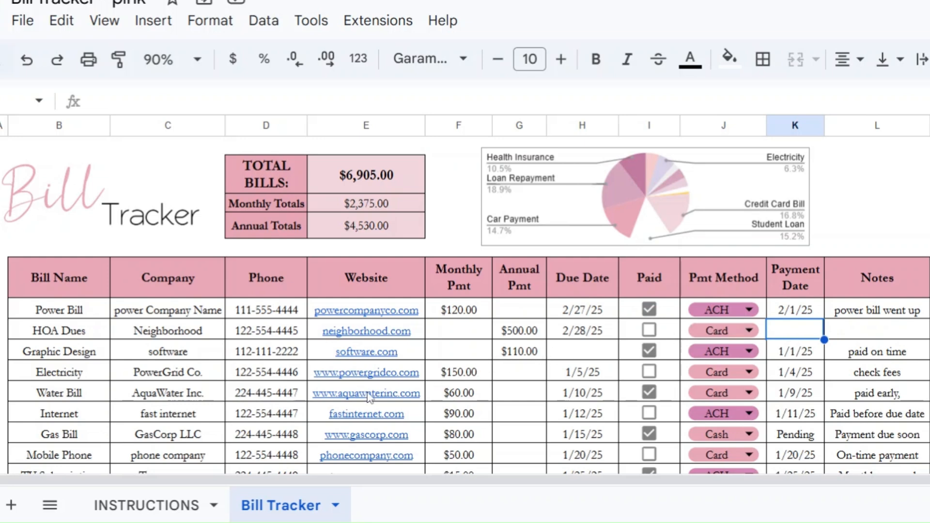
{"action": "mouse_move", "coordinate": [232, 385]}
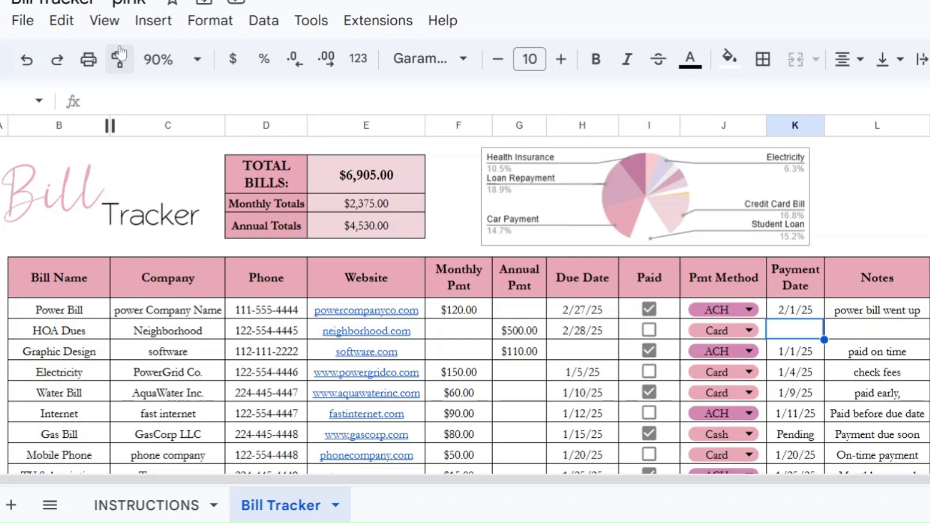
{"action": "mouse_move", "coordinate": [133, 24]}
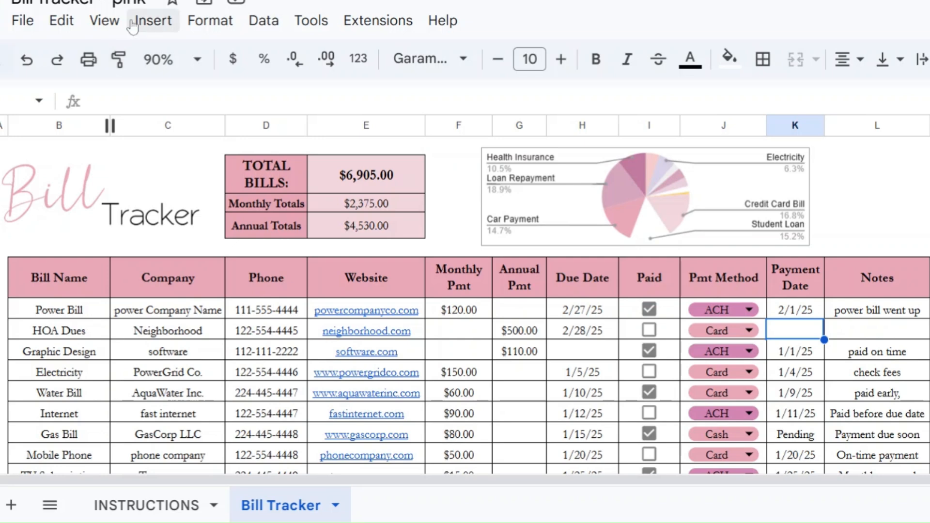